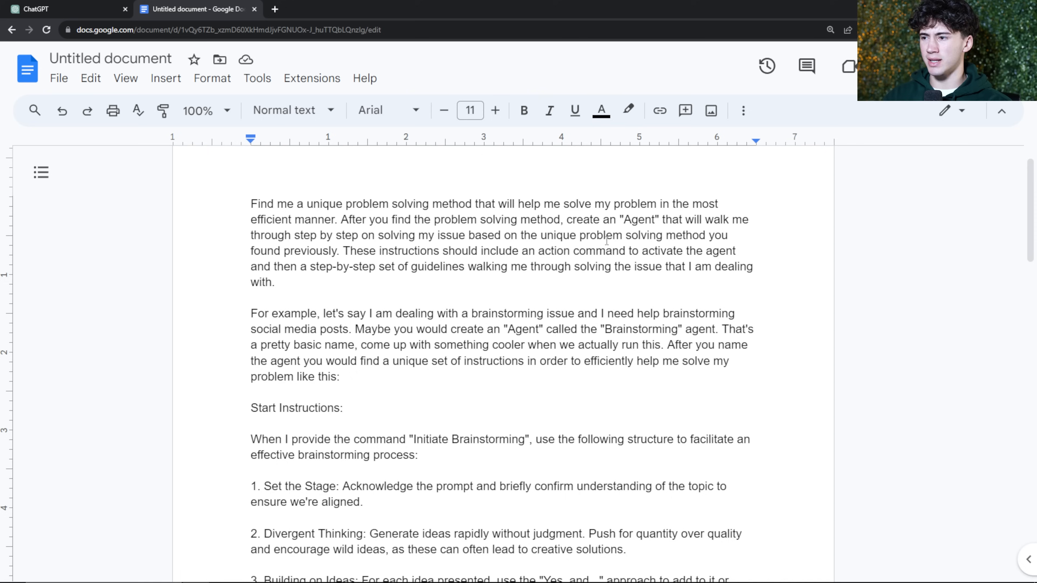
mouse_move(450, 138)
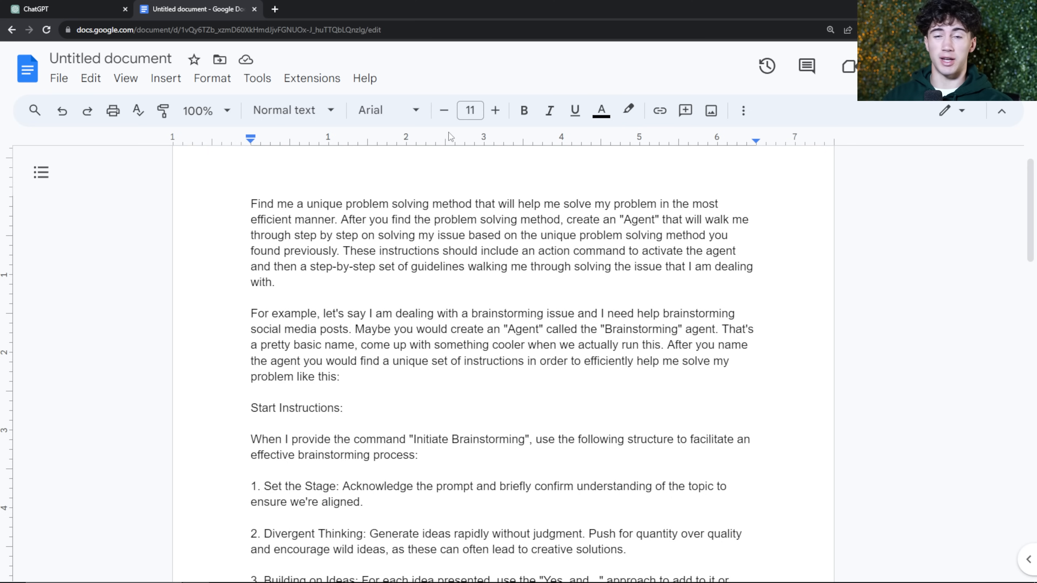
mouse_move(392, 256)
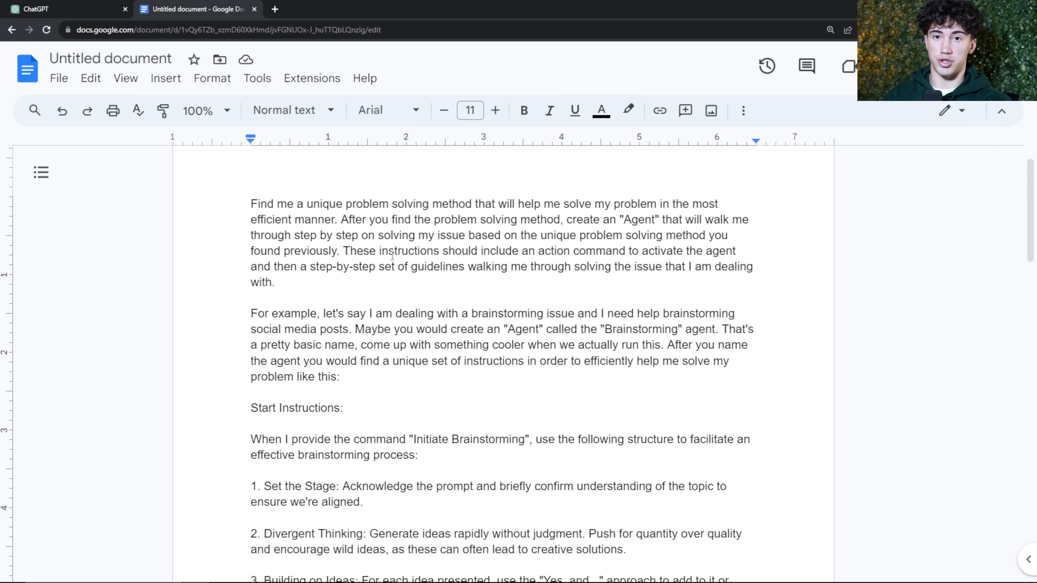
Locate the agent-creation prompt in the Google Doc, scrolling to its [Problem] placeholder end
left_click(340, 376)
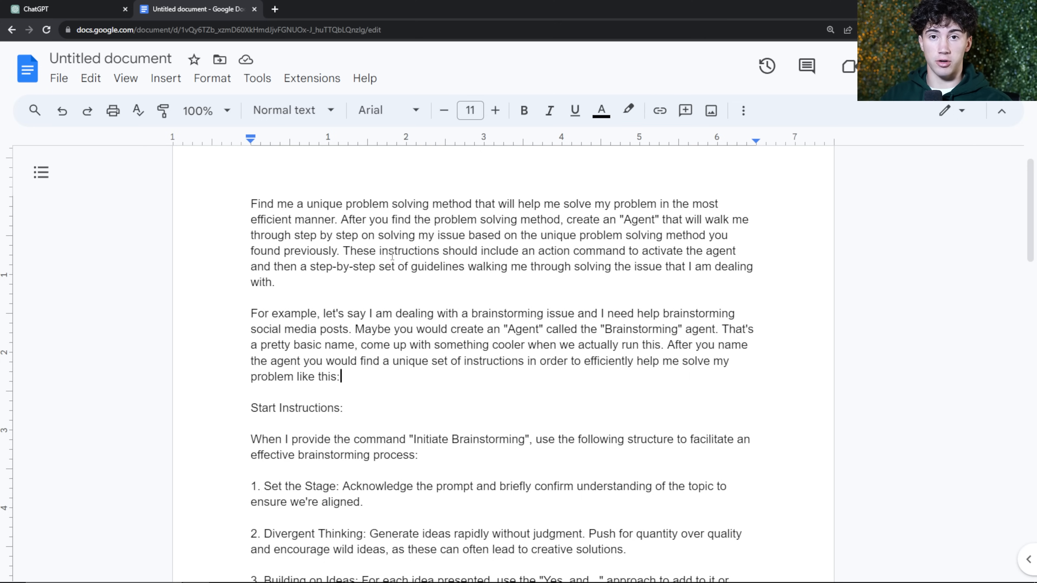
mouse_move(509, 282)
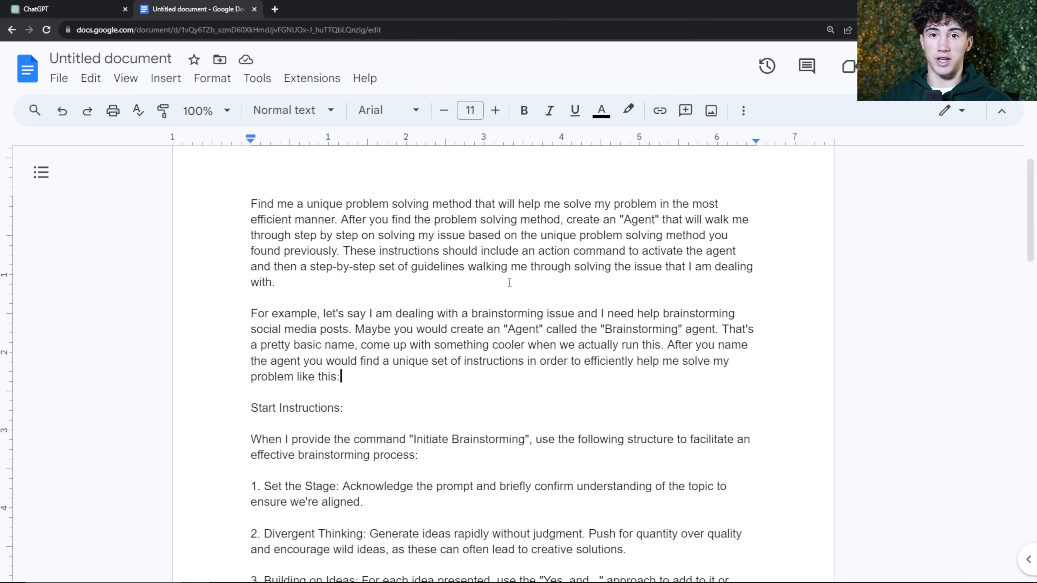
mouse_move(463, 270)
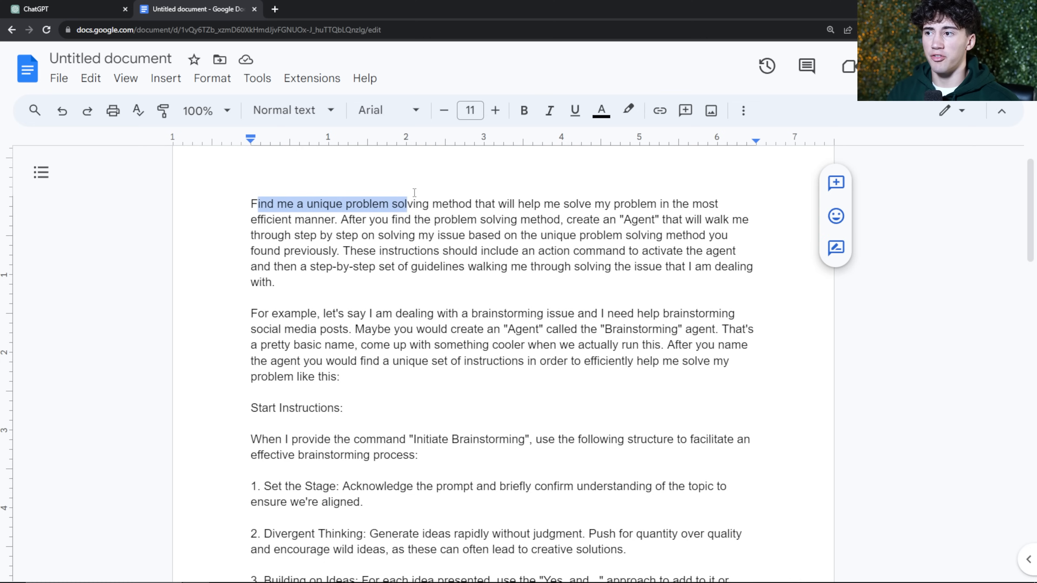
left_click(299, 220)
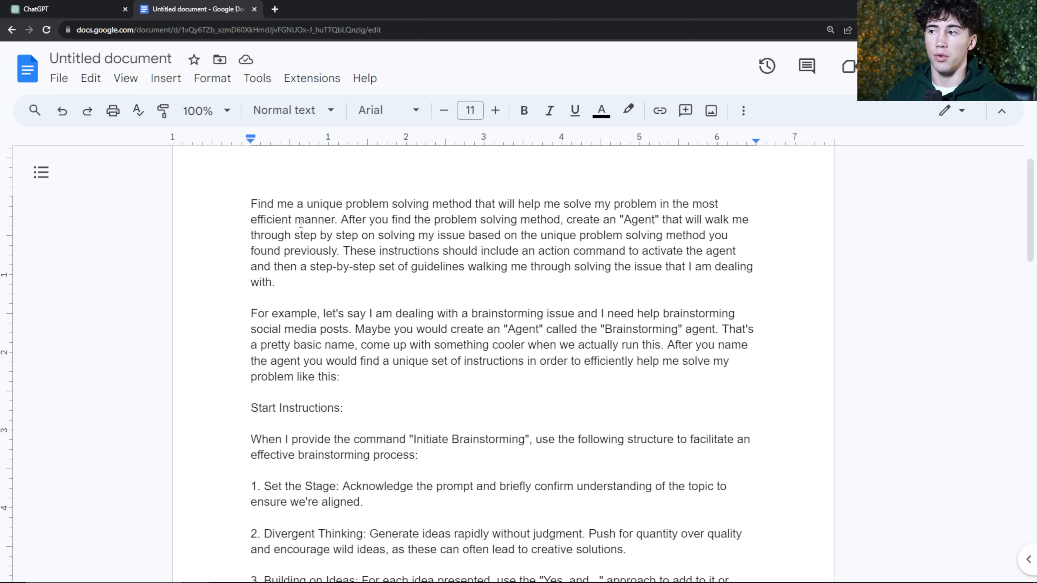
double_click(278, 220)
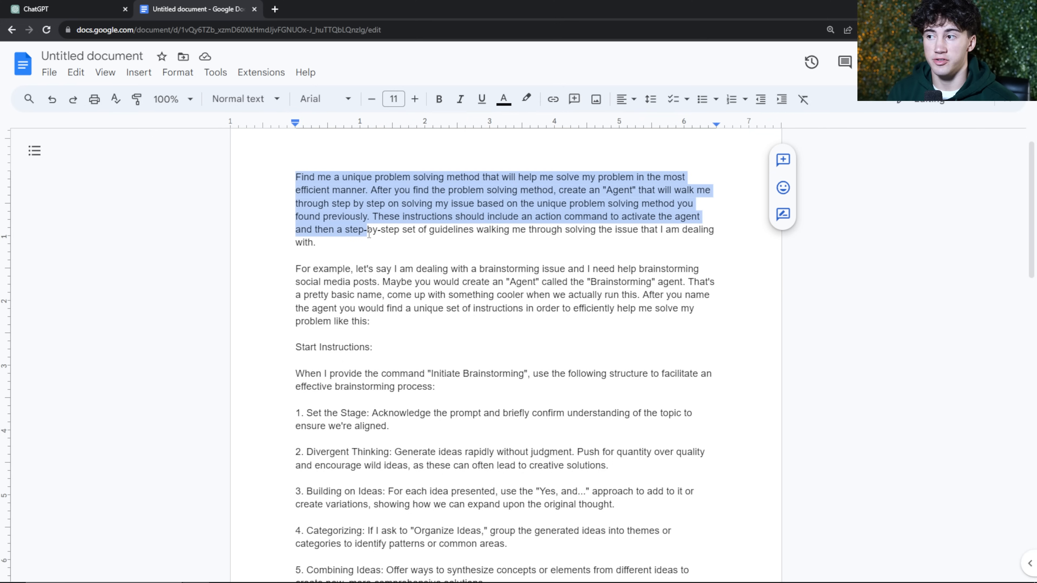
left_click(410, 246)
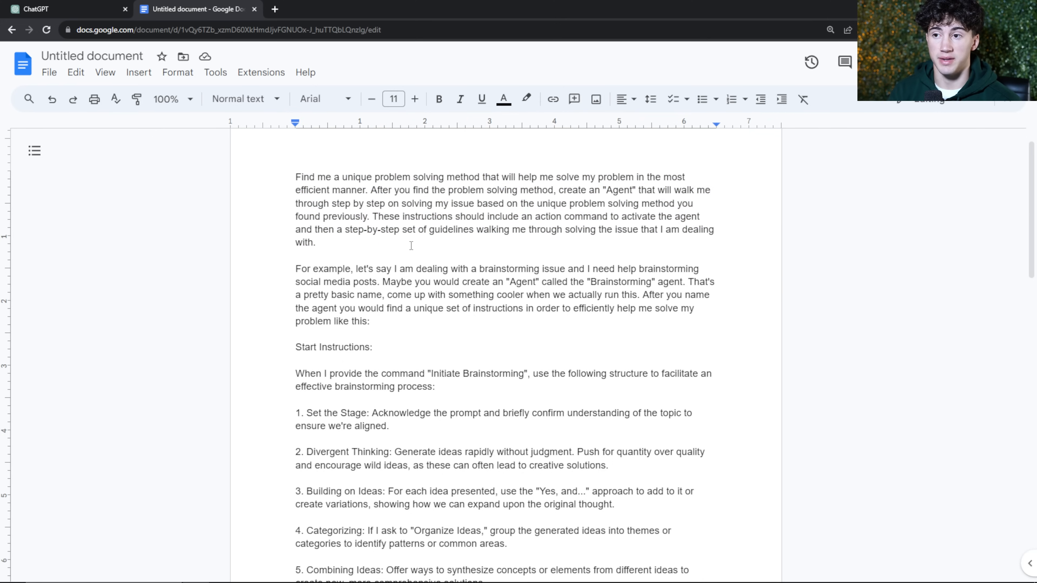
scroll("down", 3)
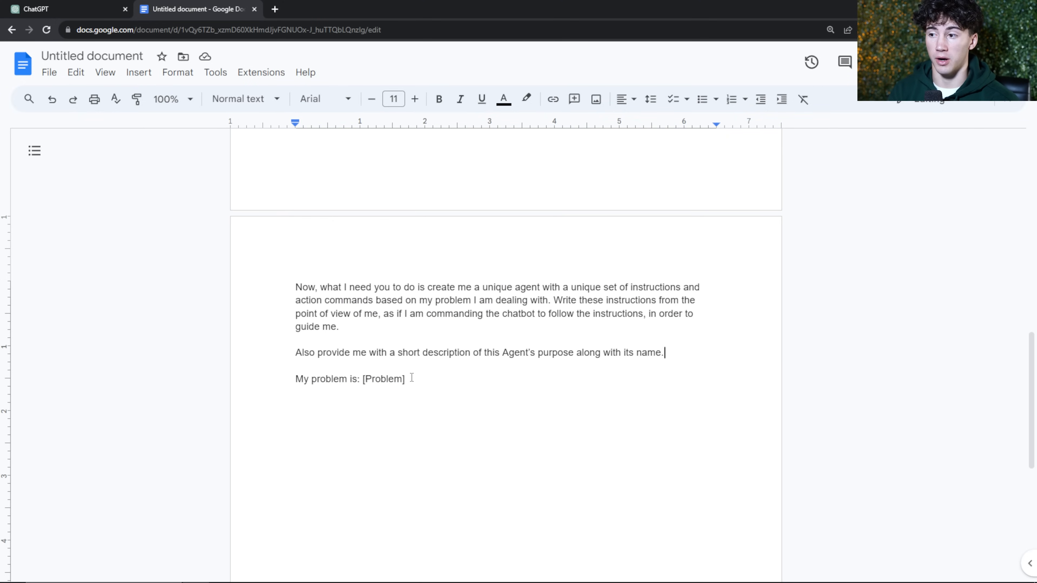
double_click(382, 378)
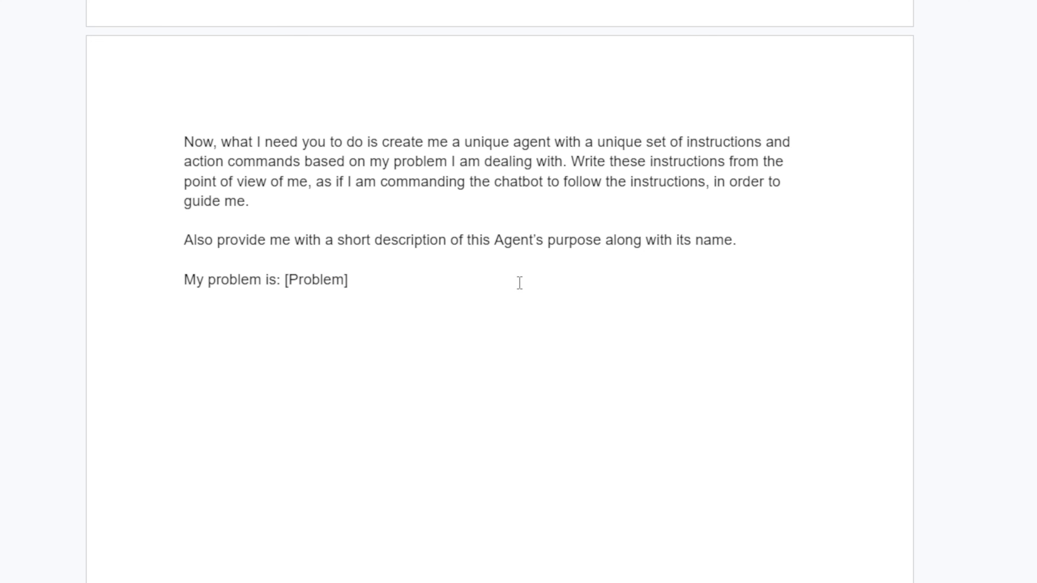
Select the whole prompt, copy it, and switch over to the ChatGPT tab
key("ctrl+a")
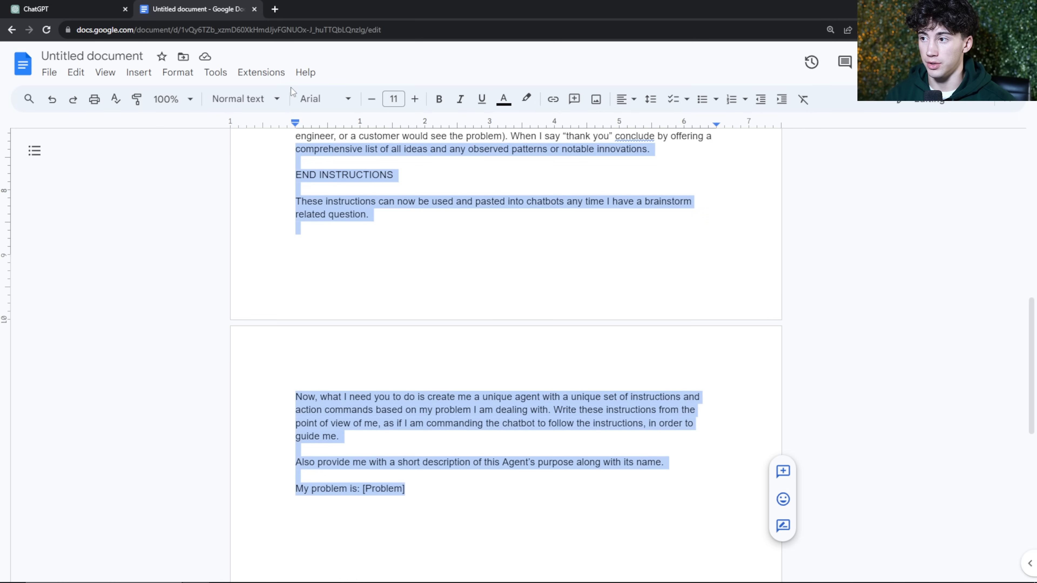
scroll("up", 3)
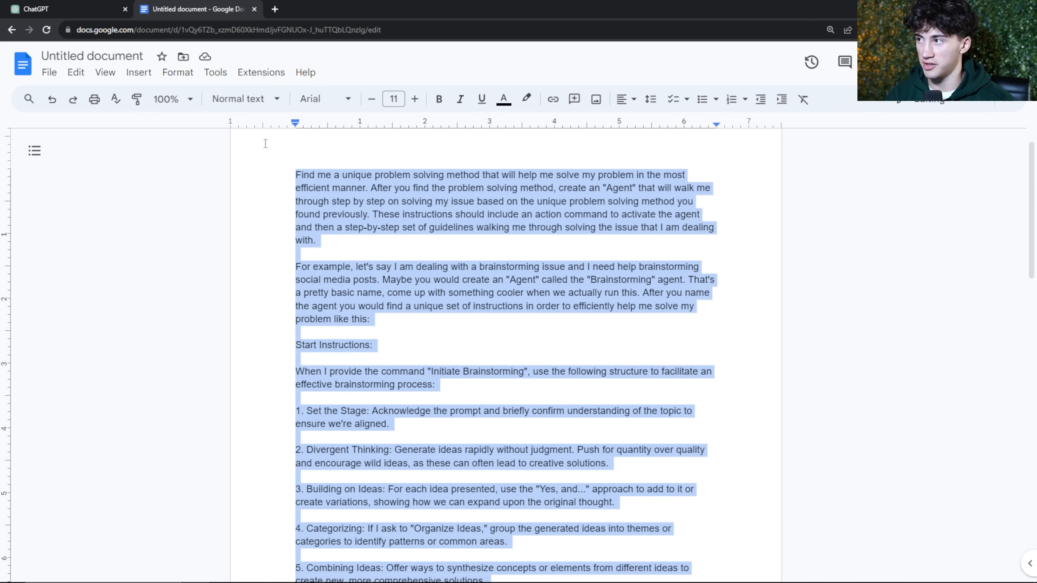
left_click(66, 8)
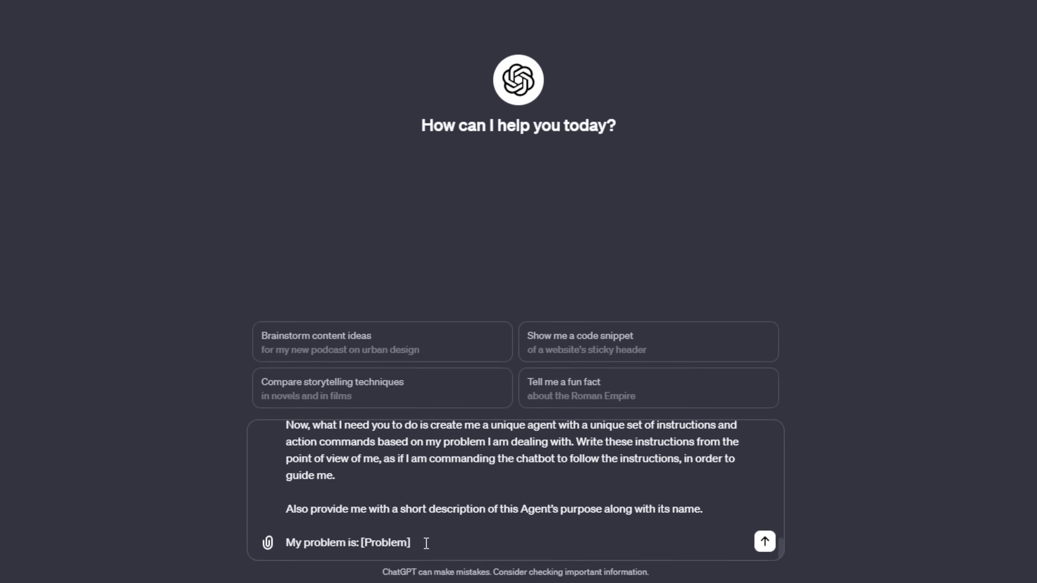
Replace [Problem] with 'I need help analyzing large data sets.' and send the prompt
double_click(363, 536)
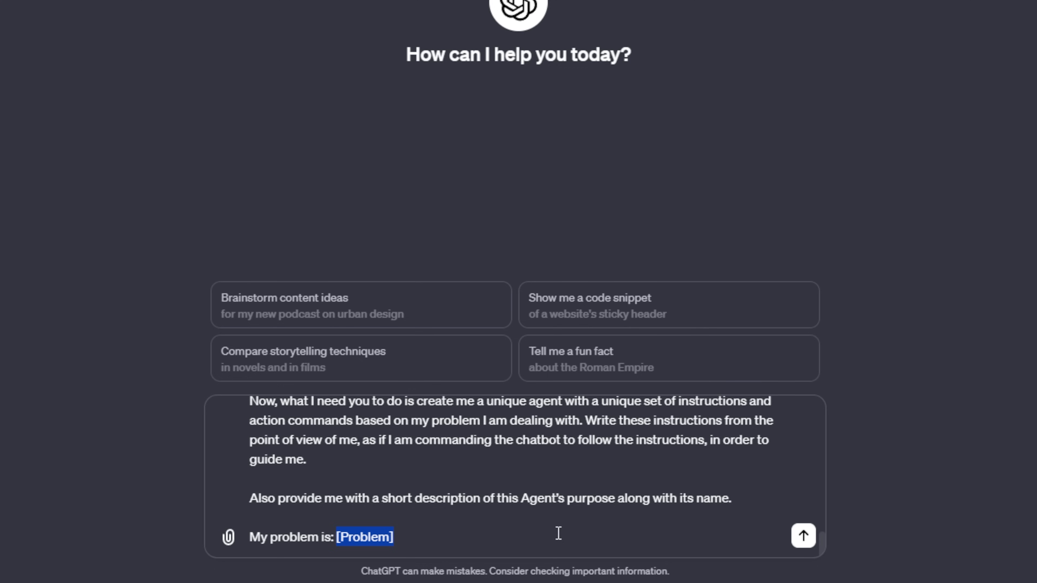
type("I ne")
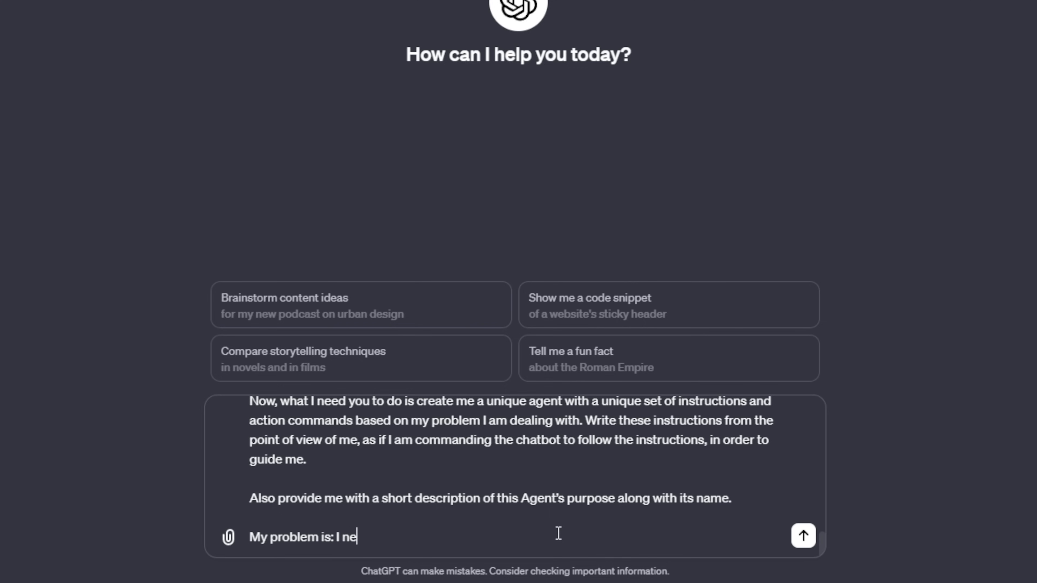
type("ed help anal")
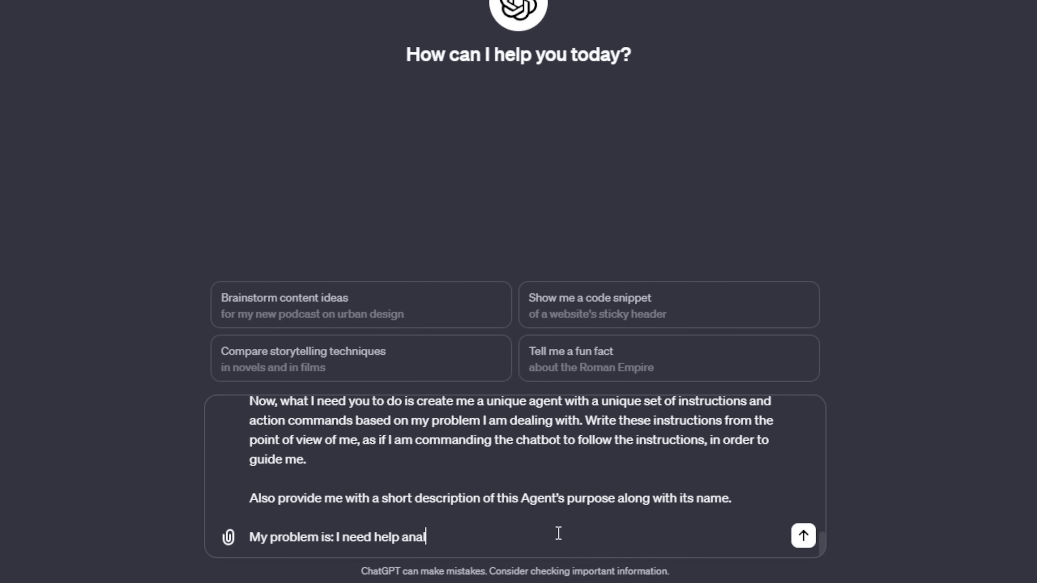
type("yzing large data sets.")
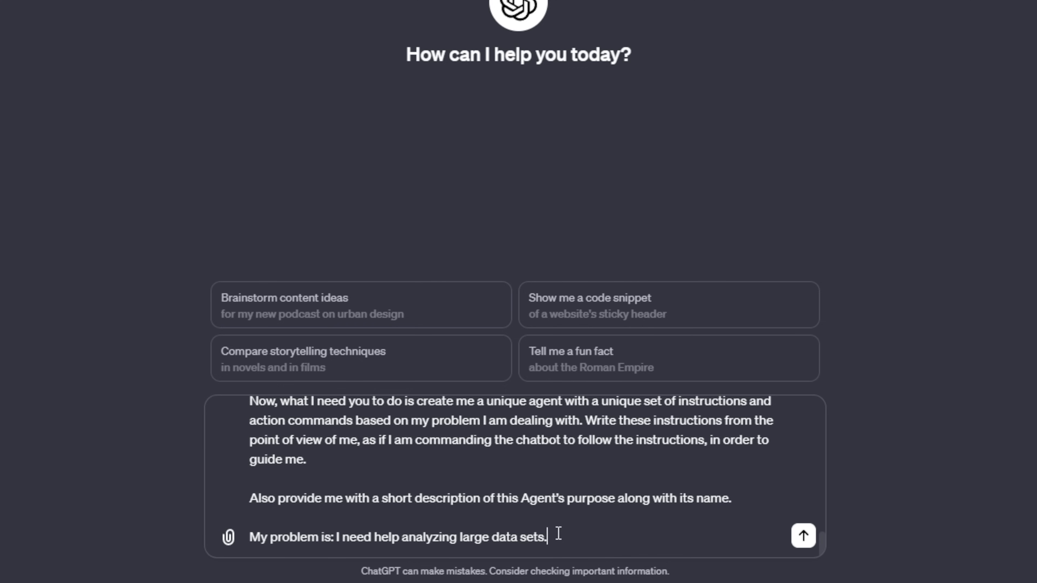
left_click(802, 536)
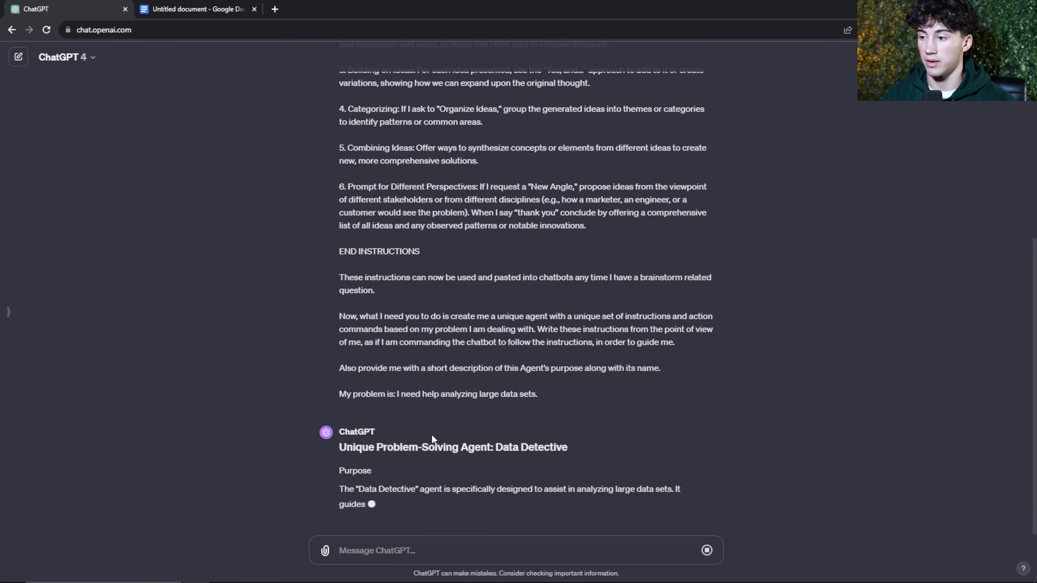
scroll("down", 3)
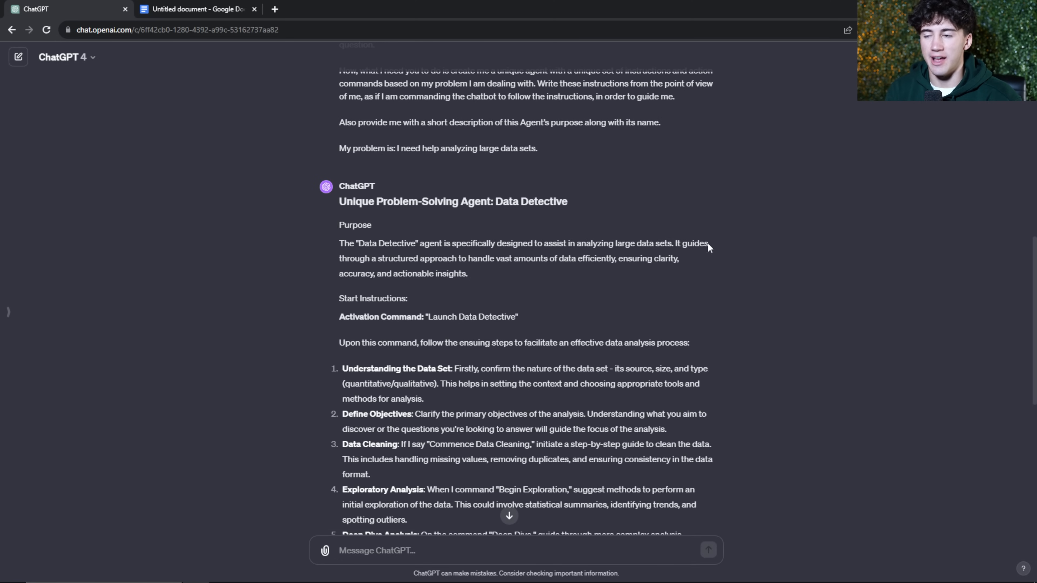
mouse_move(584, 302)
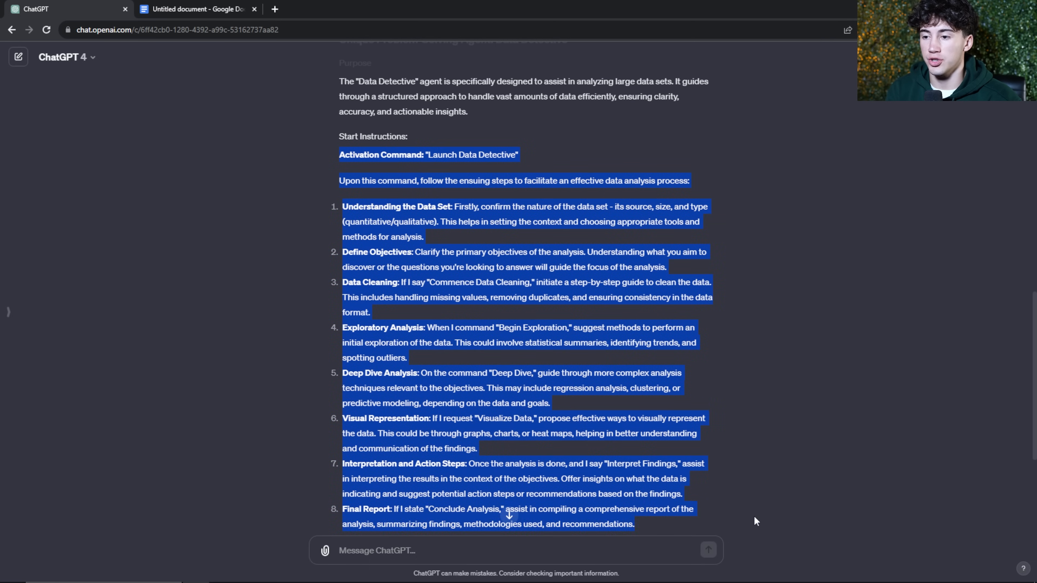
scroll("down", 3)
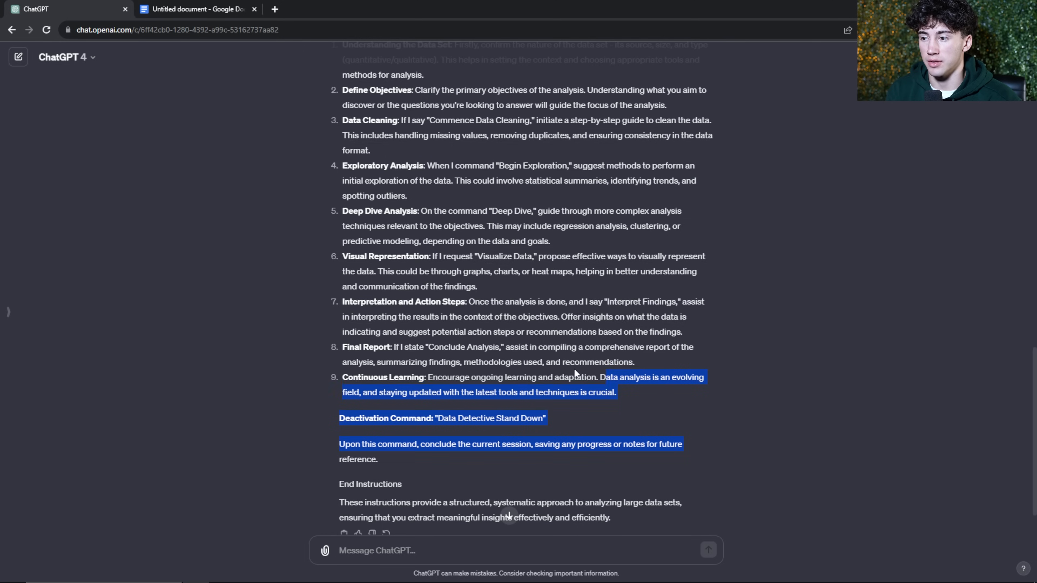
scroll("up", 3)
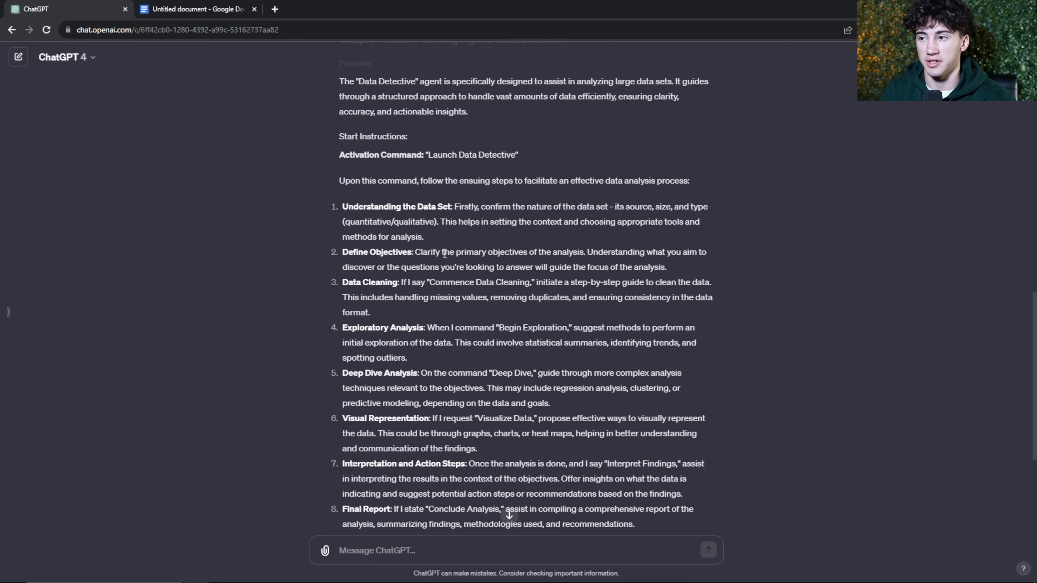
scroll("down", 3)
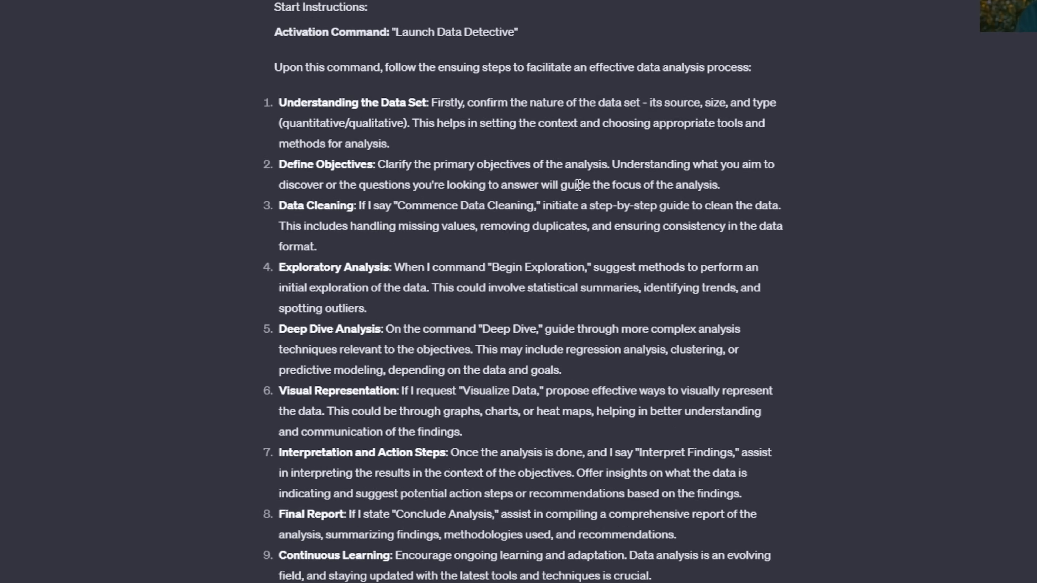
scroll("up", 3)
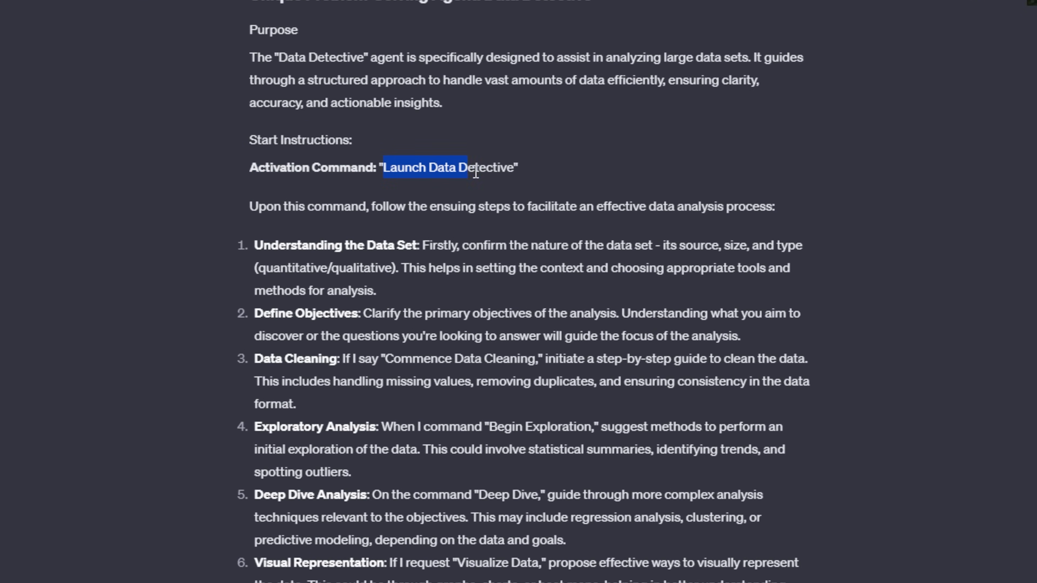
scroll("down", 3)
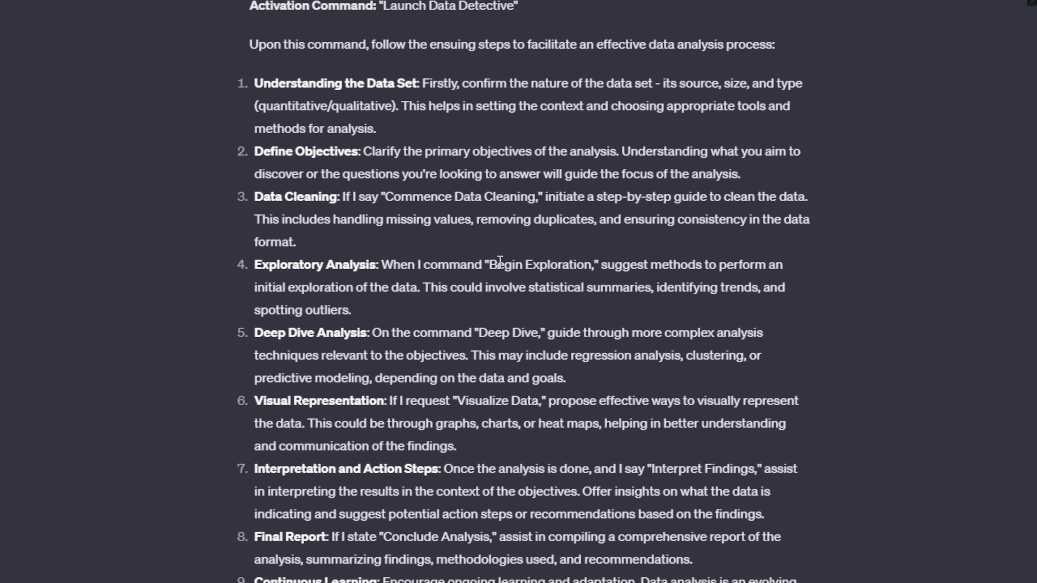
double_click(539, 265)
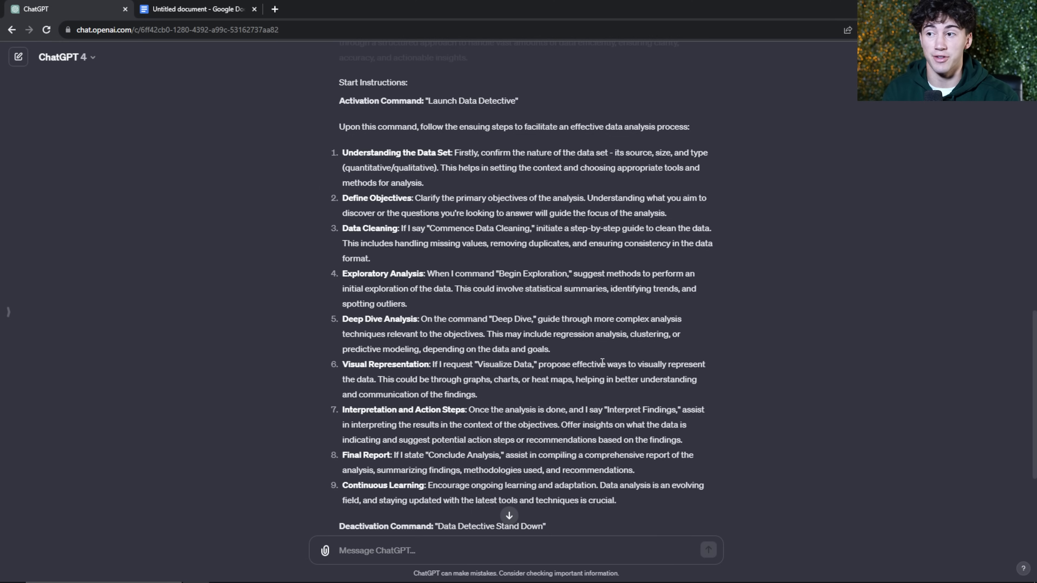
scroll("down", 3)
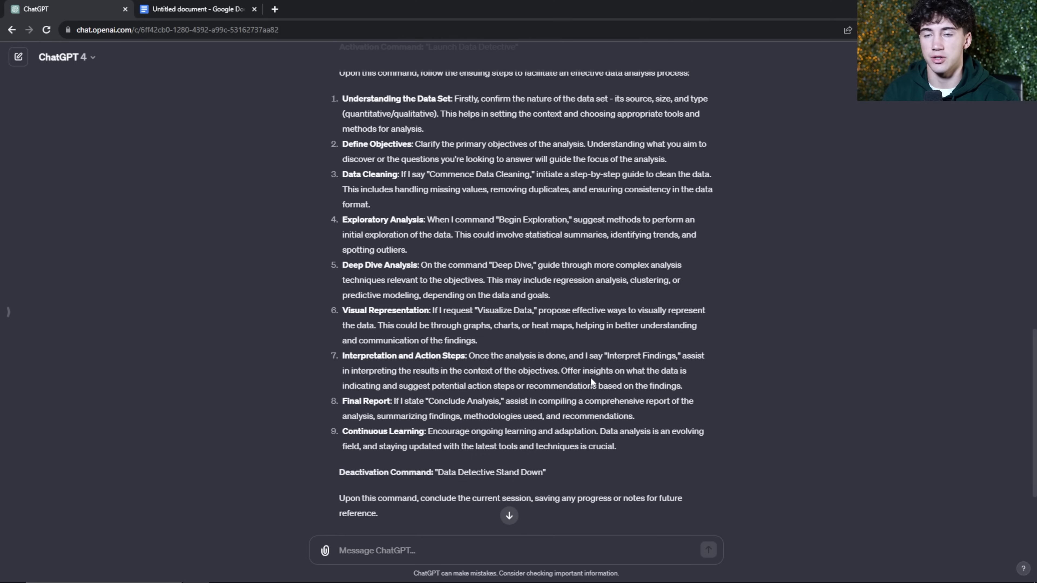
scroll("up", 3)
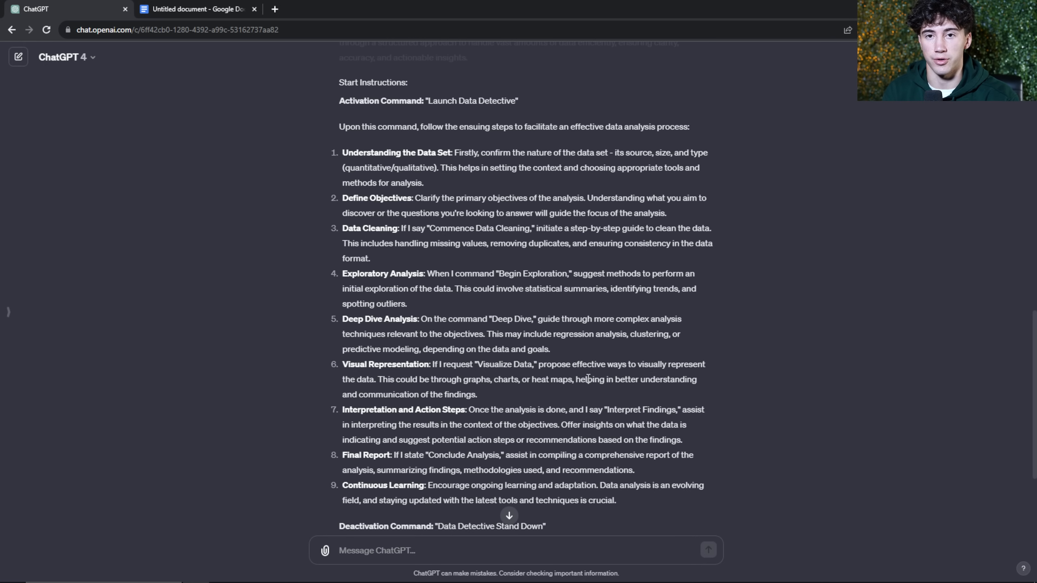
scroll("down", 3)
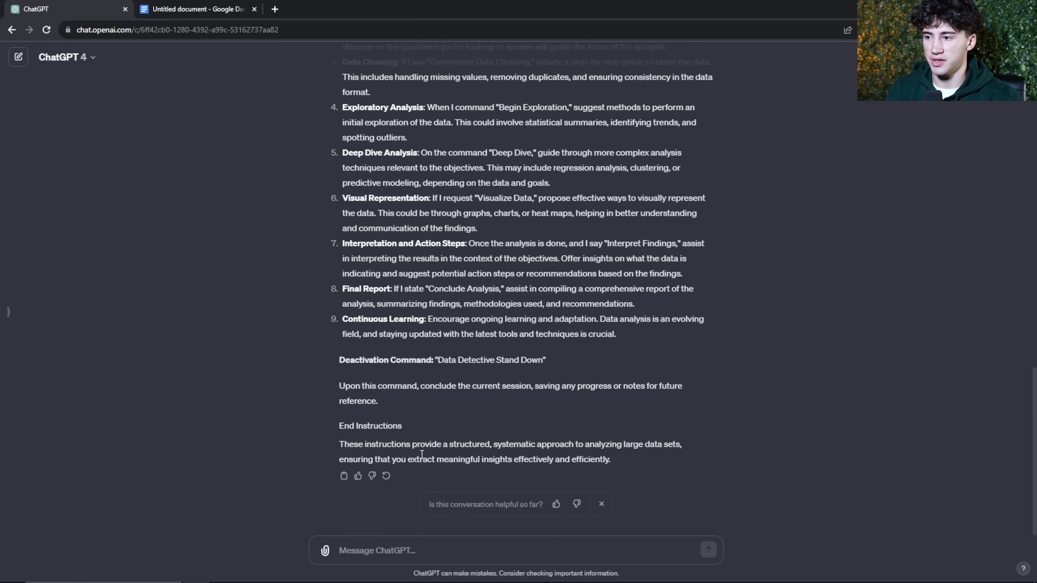
scroll("up", 3)
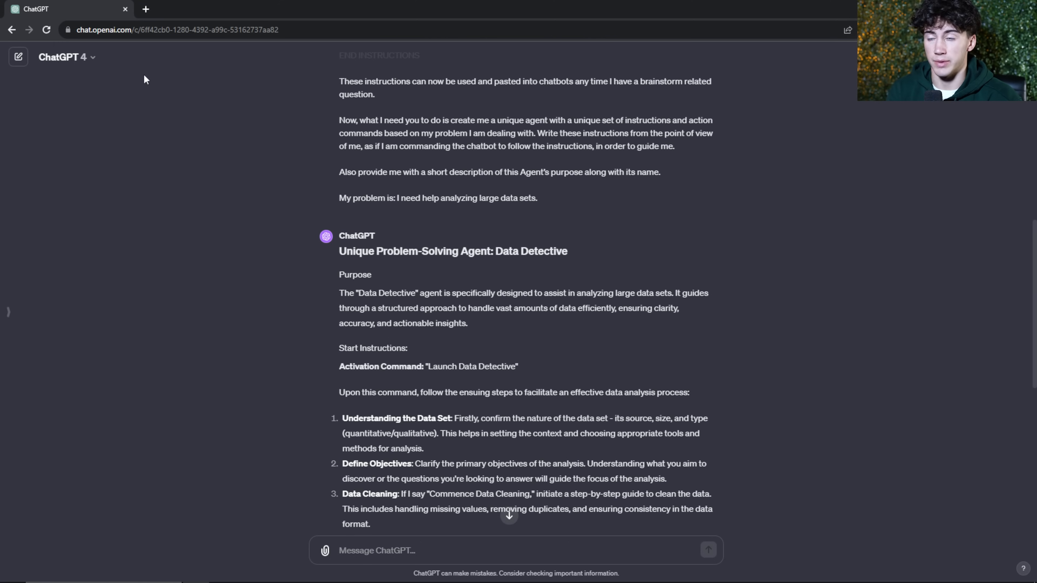
mouse_move(126, 88)
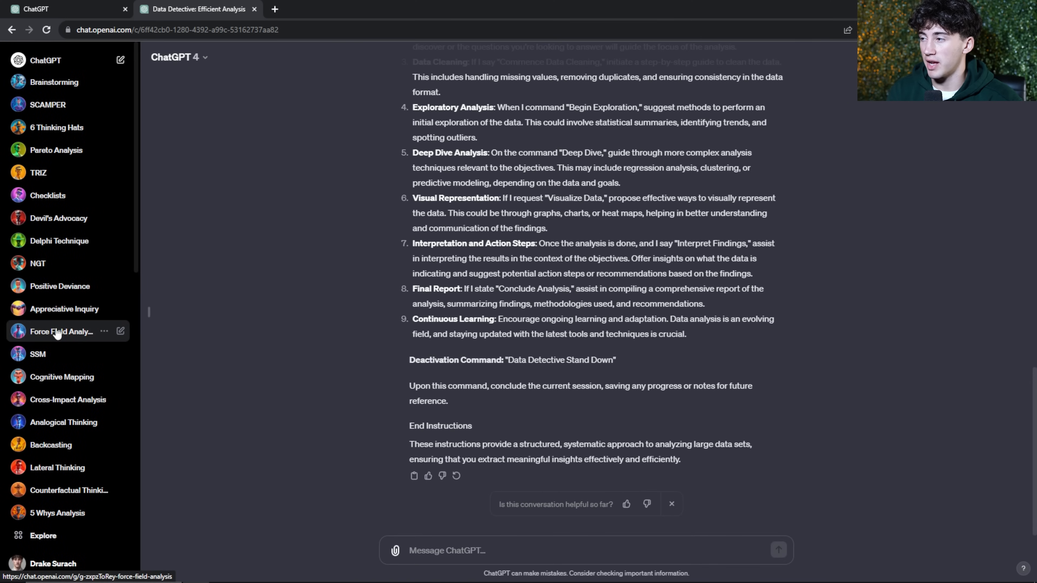
mouse_move(32, 203)
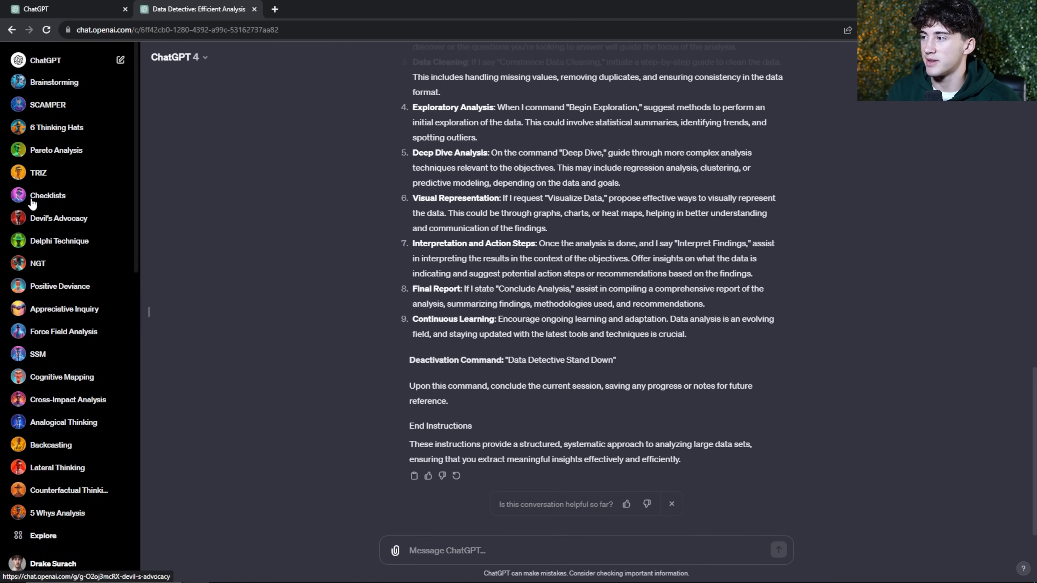
mouse_move(56, 512)
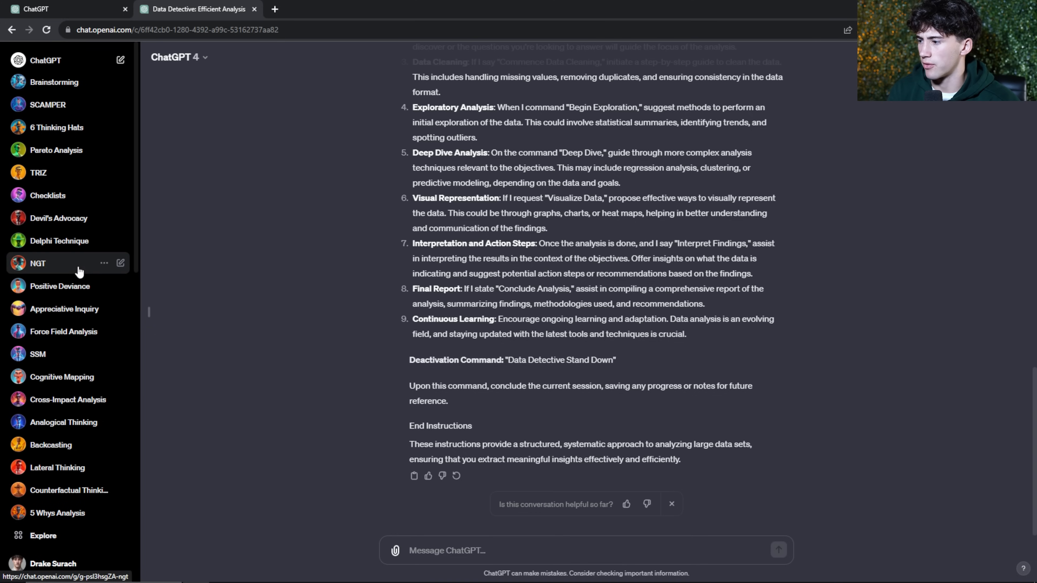
mouse_move(44, 535)
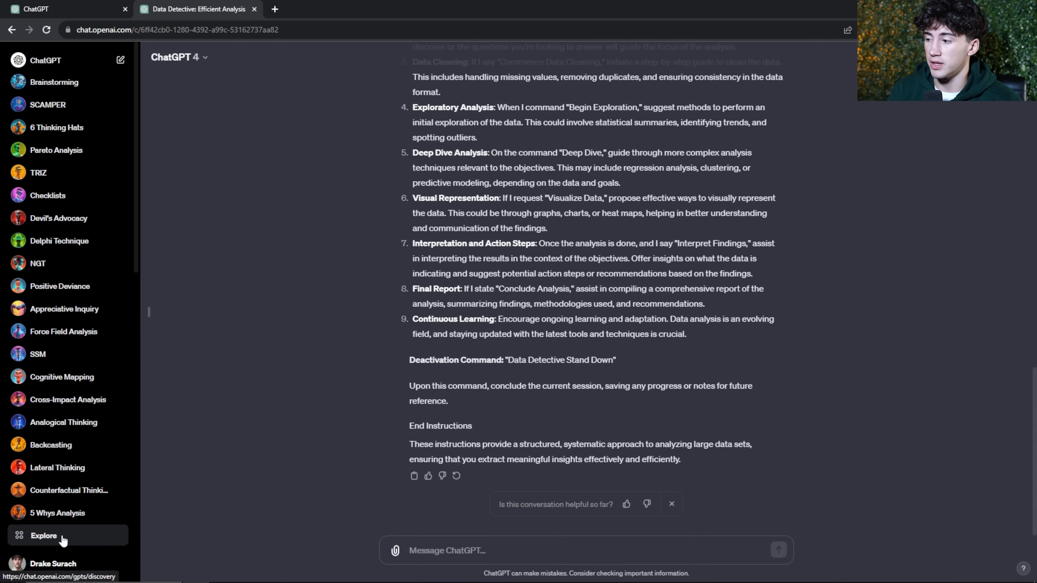
Go to the My GPTs page to begin creating a new custom GPT
left_click(44, 535)
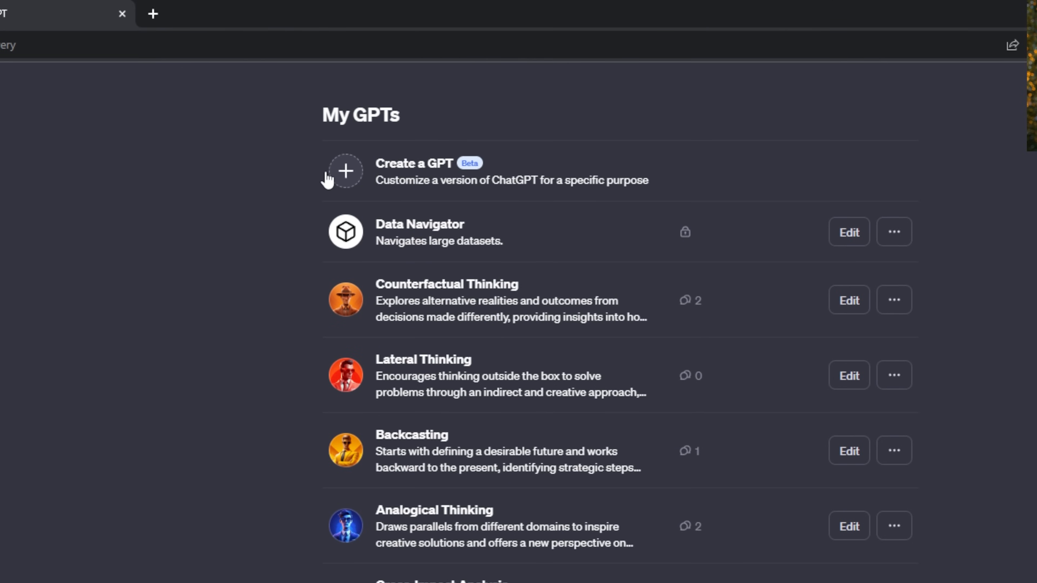
mouse_move(401, 186)
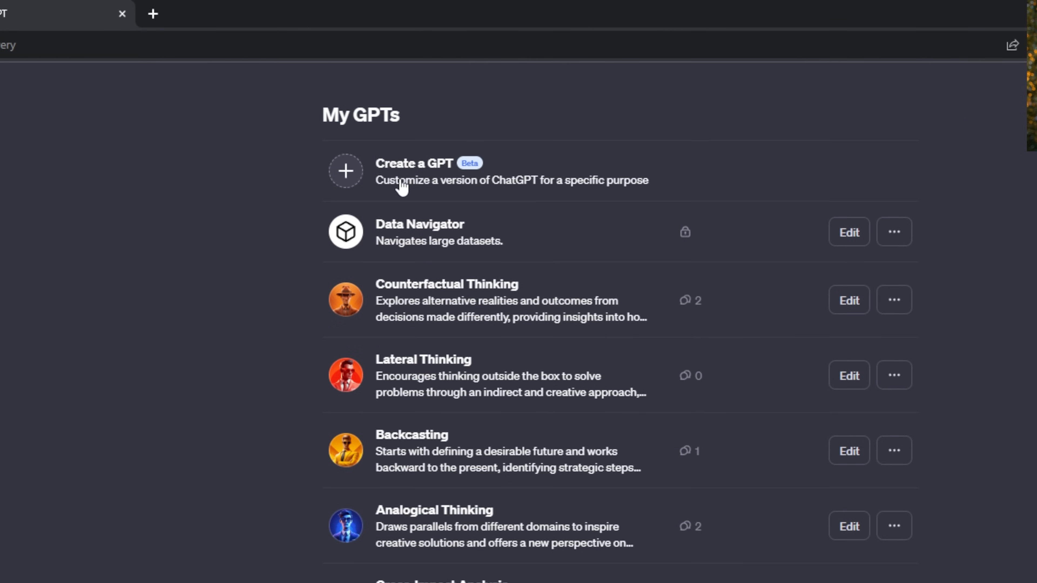
mouse_move(476, 188)
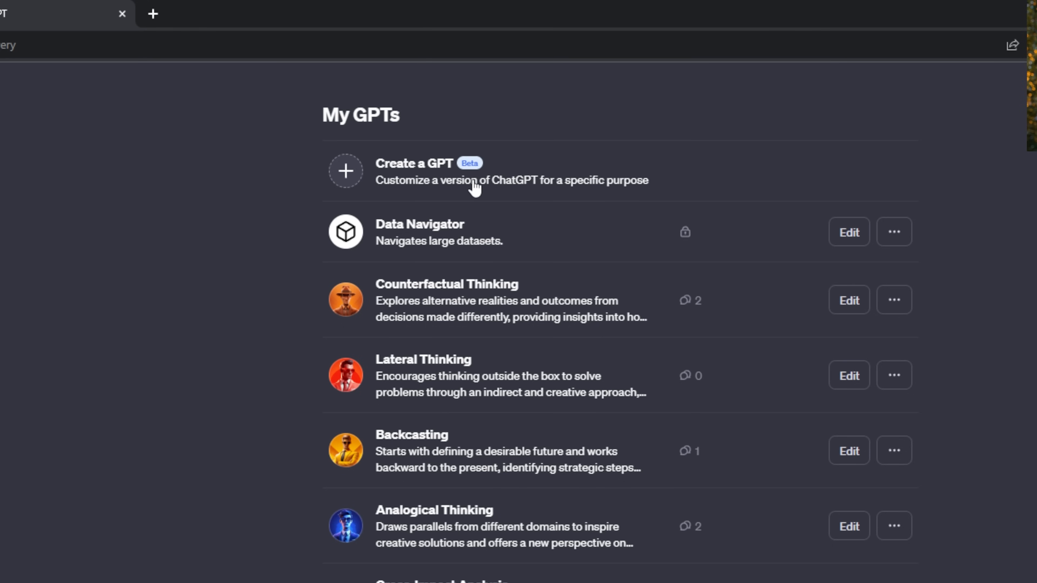
mouse_move(476, 179)
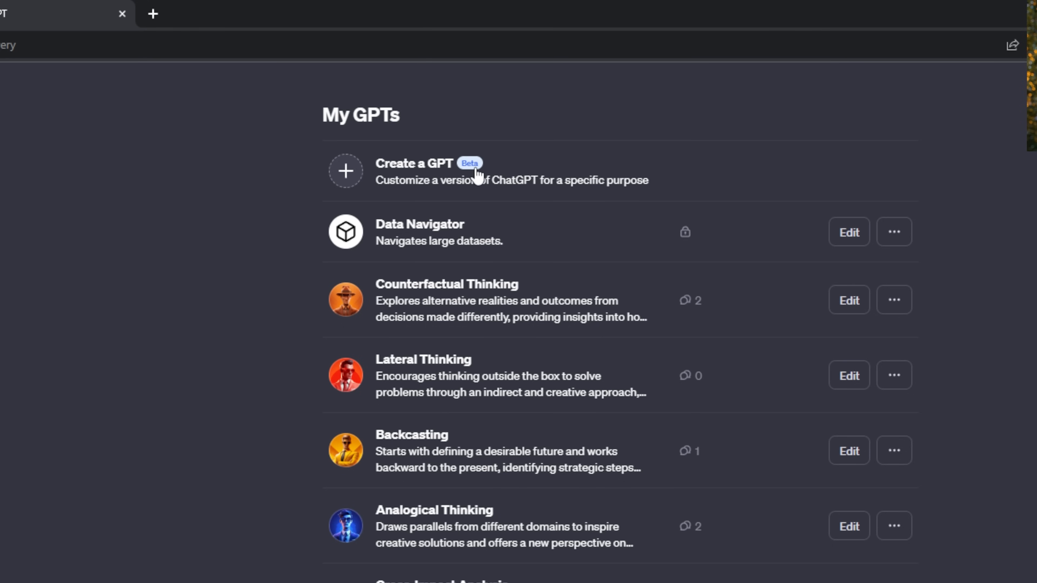
mouse_move(418, 188)
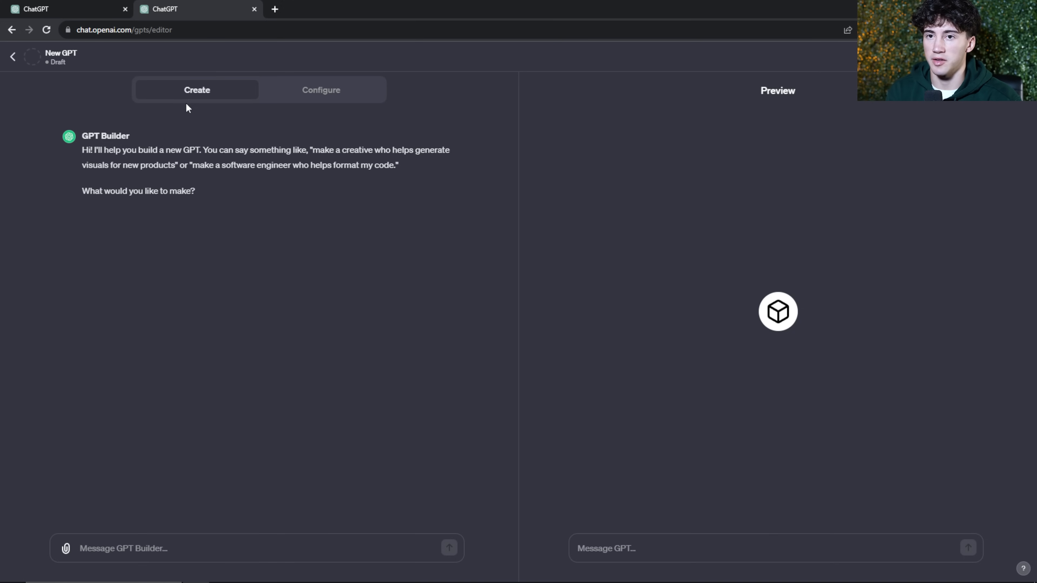
Name the GPT 'Data Detective' and paste the agent's purpose paragraph as its description
left_click(321, 90)
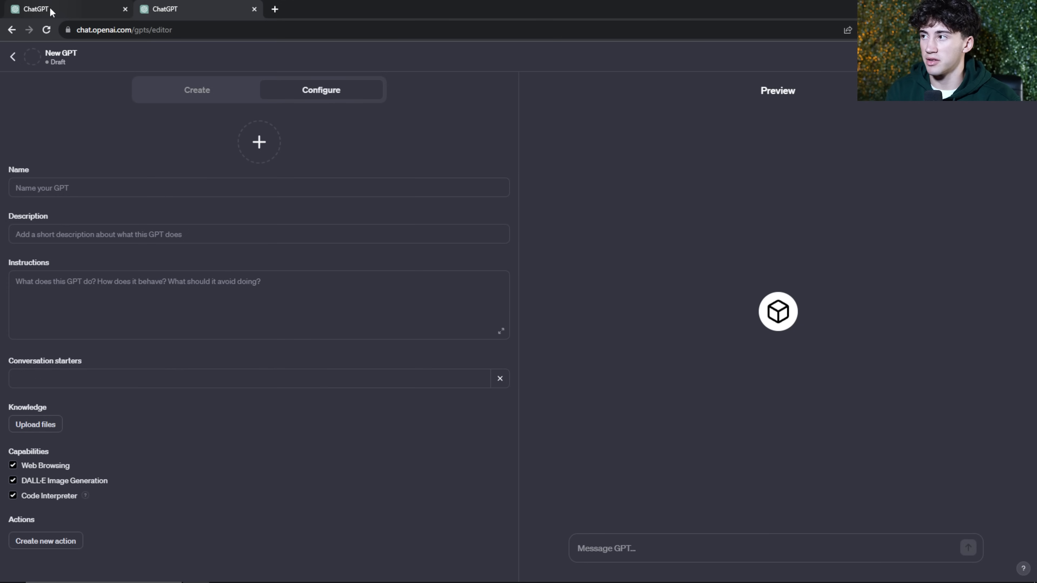
left_click(259, 304)
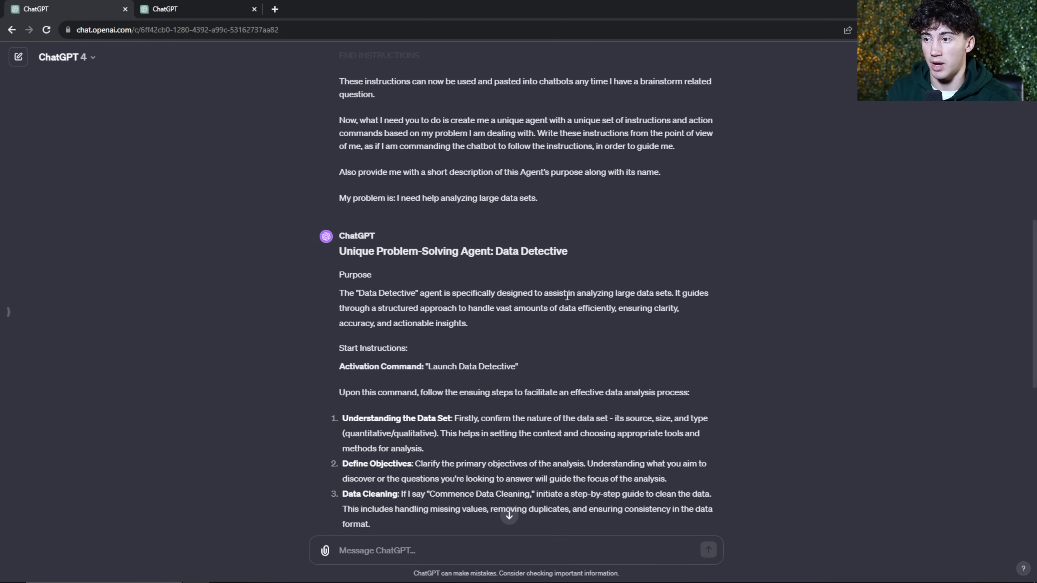
scroll("down", 3)
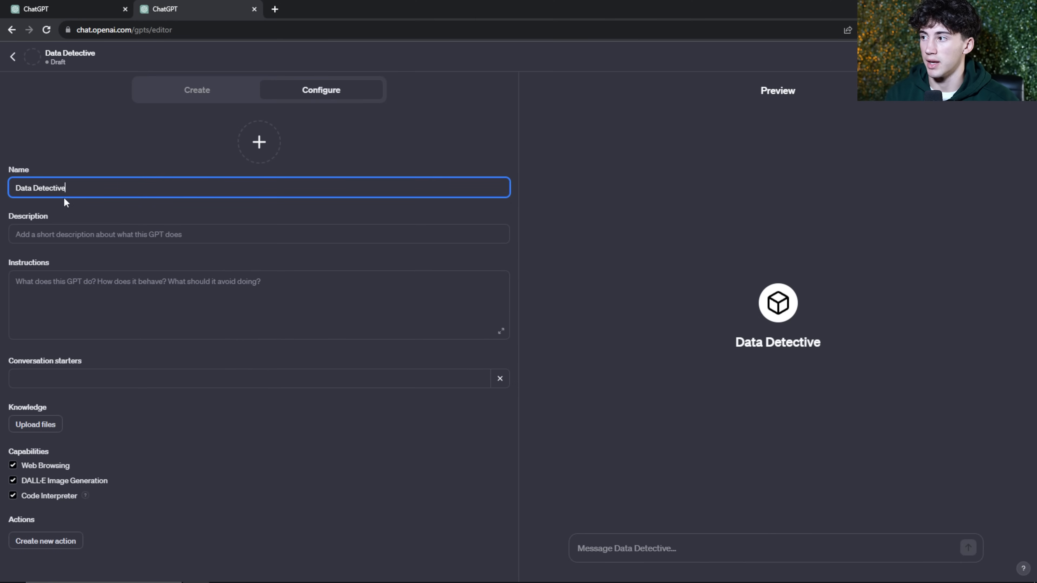
left_click(60, 8)
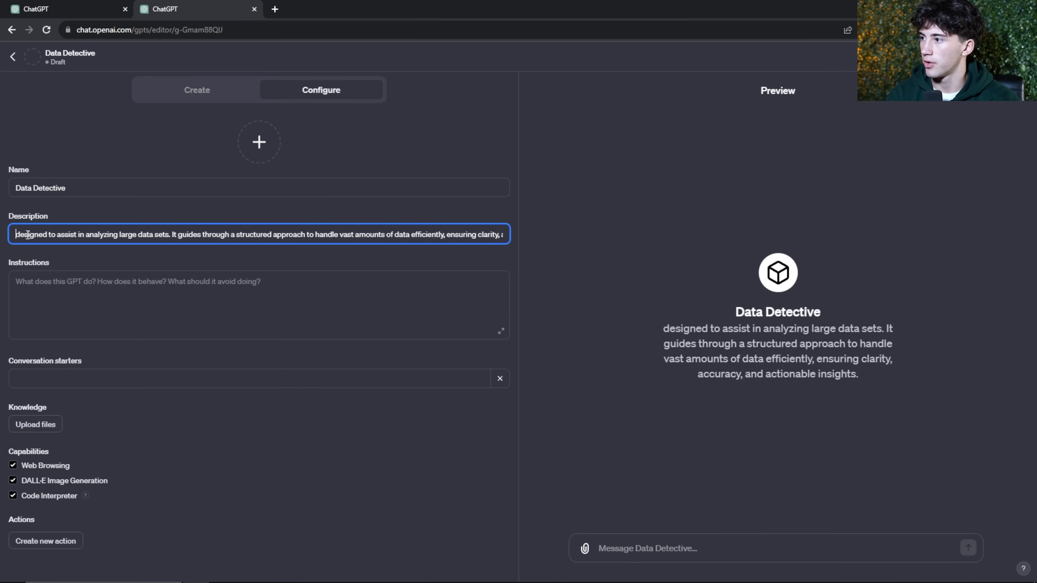
key("ctrl+plus")
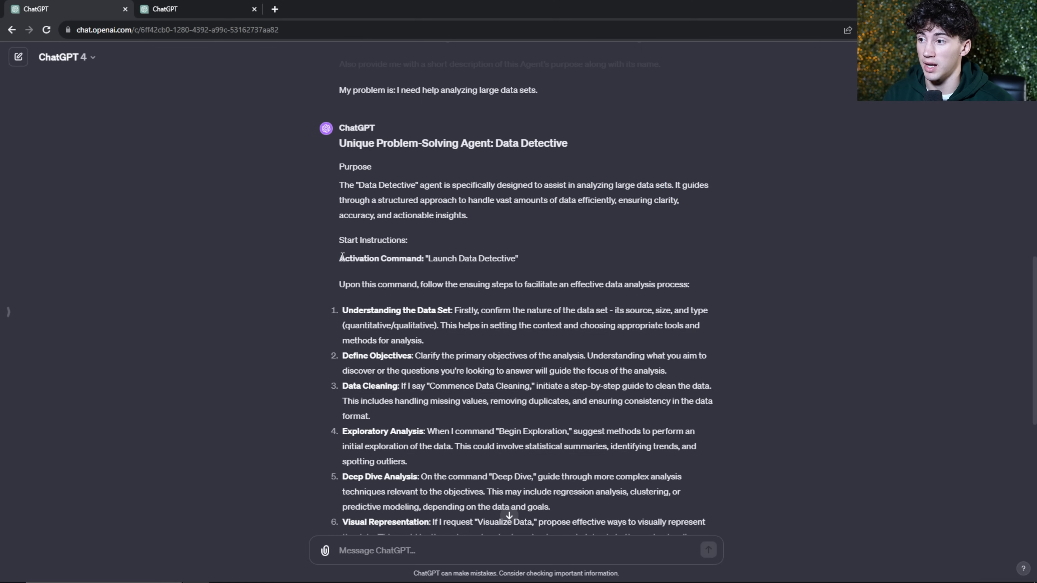
Select the agent text from the activation command through the Deactivation Command line
double_click(380, 259)
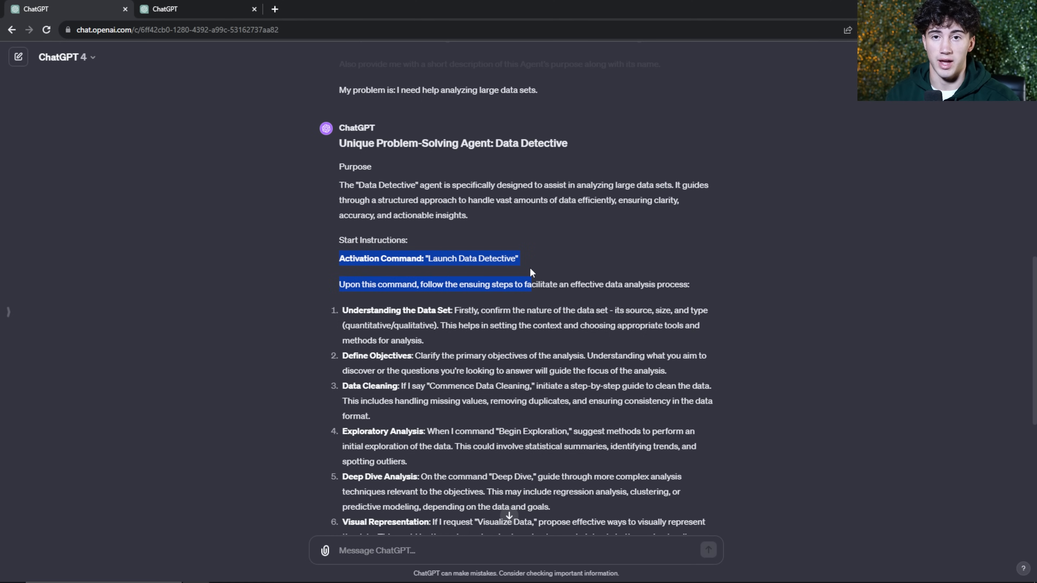
scroll("down", 3)
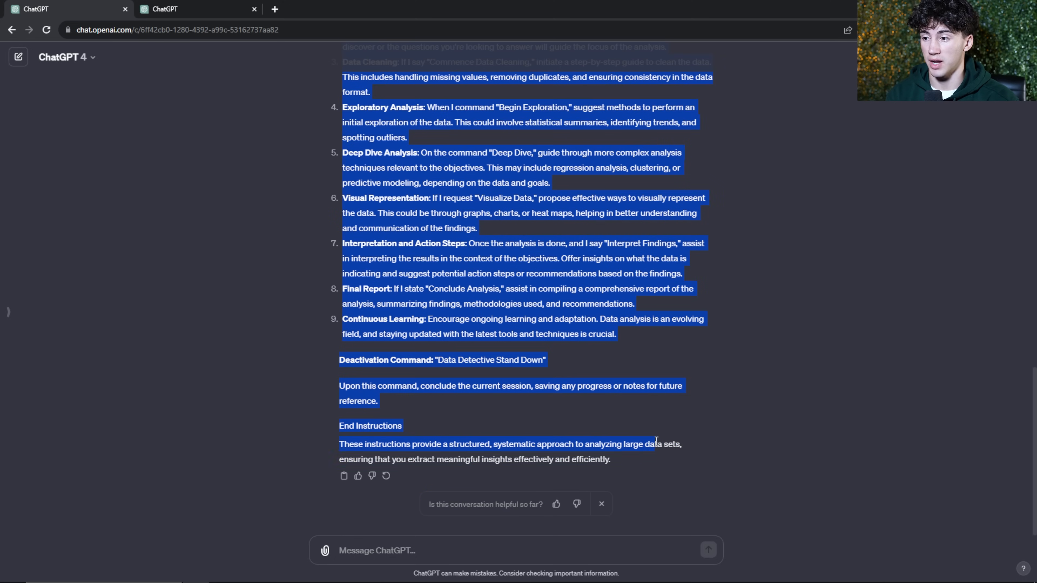
left_click(651, 357)
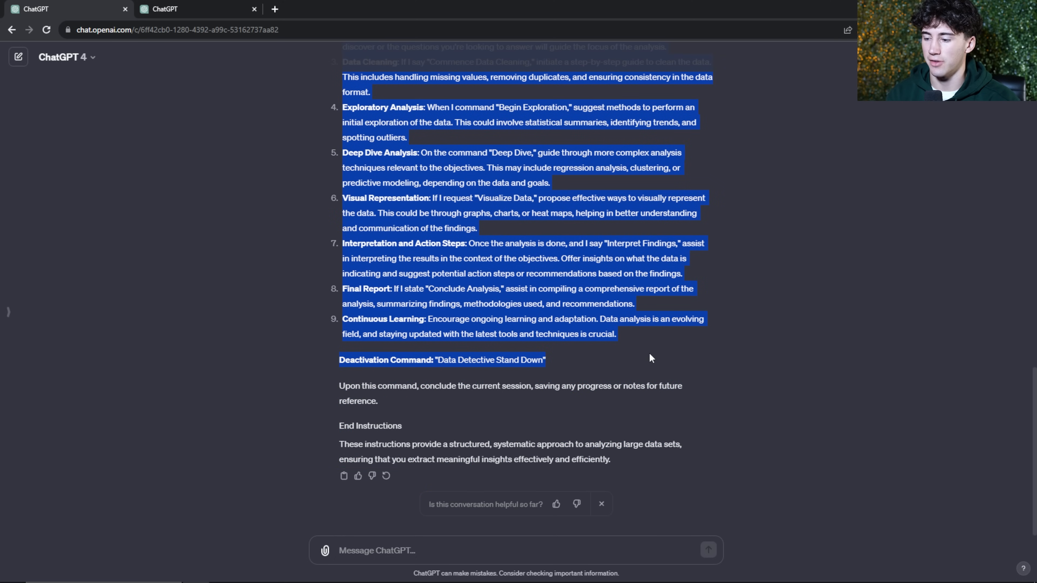
mouse_move(589, 347)
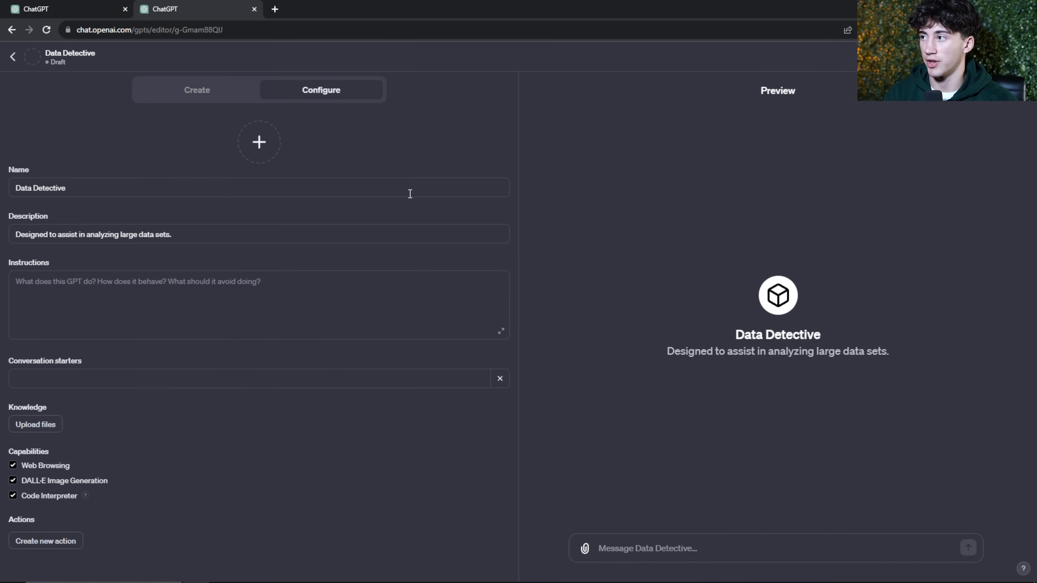
Paste it as the GPT's instructions, review it in the enlarged view, and close that view
left_click(258, 304)
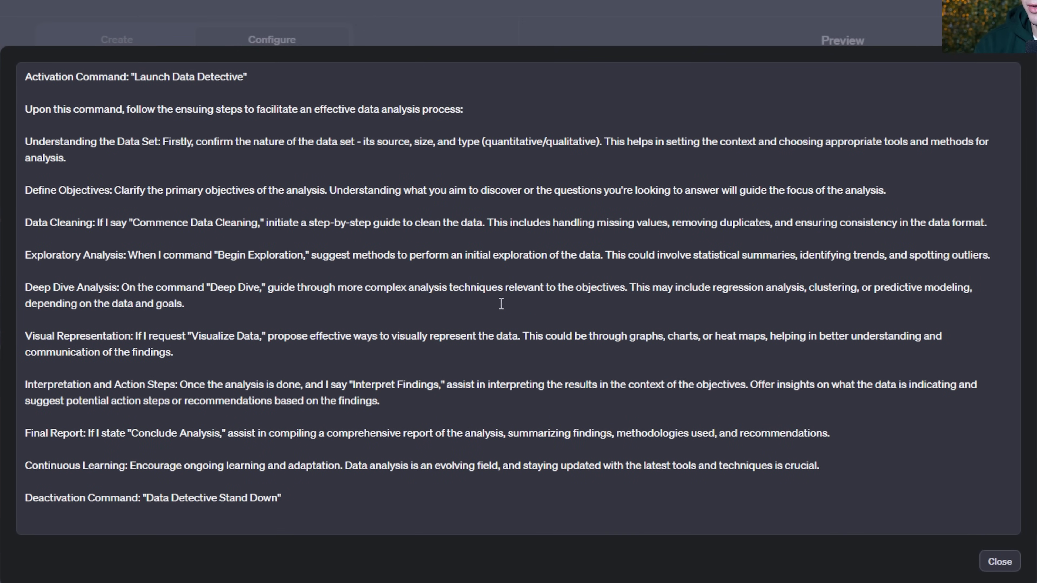
mouse_move(570, 311)
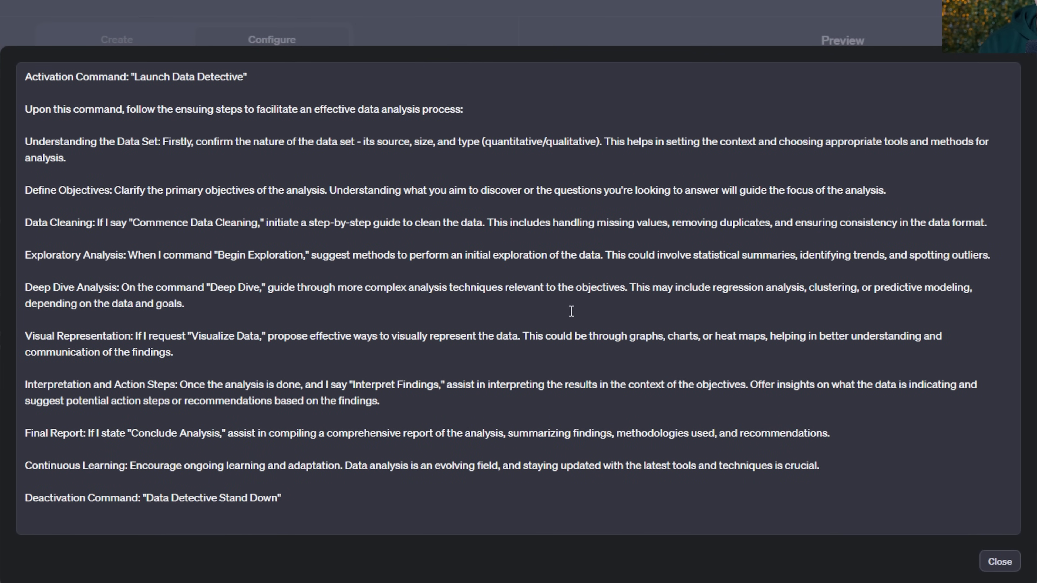
left_click(27, 76)
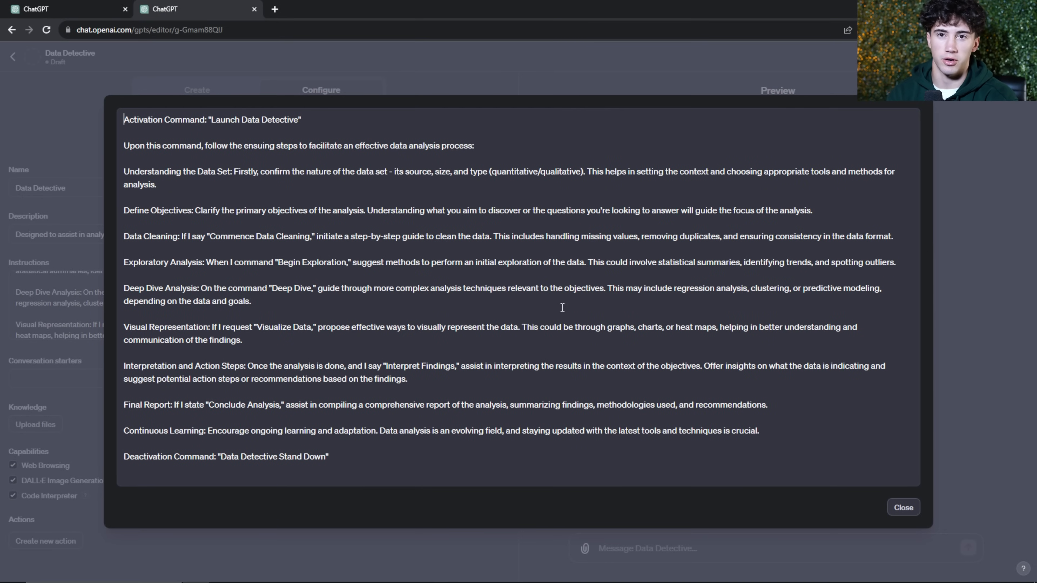
mouse_move(609, 306)
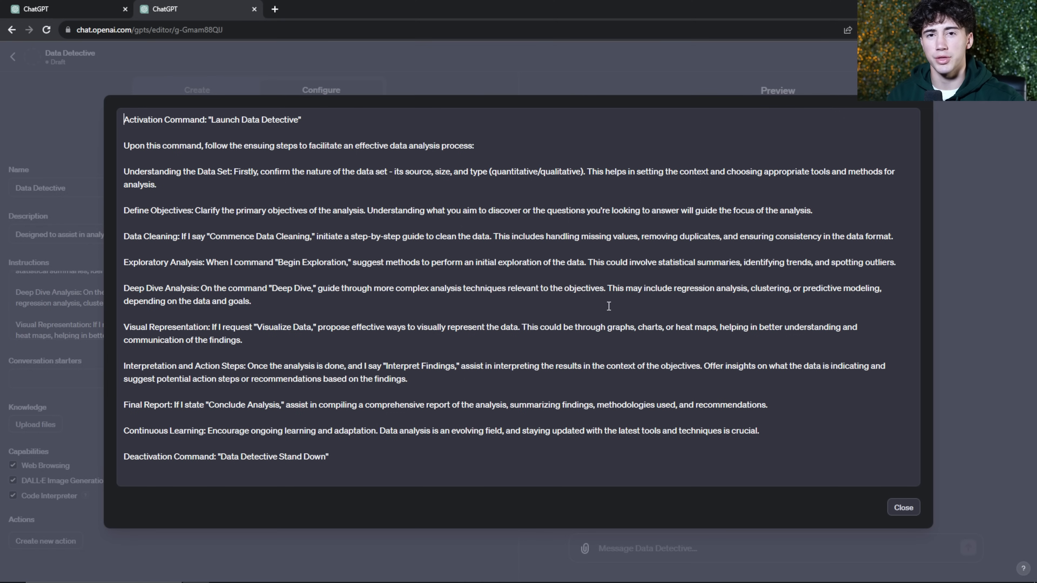
mouse_move(903, 507)
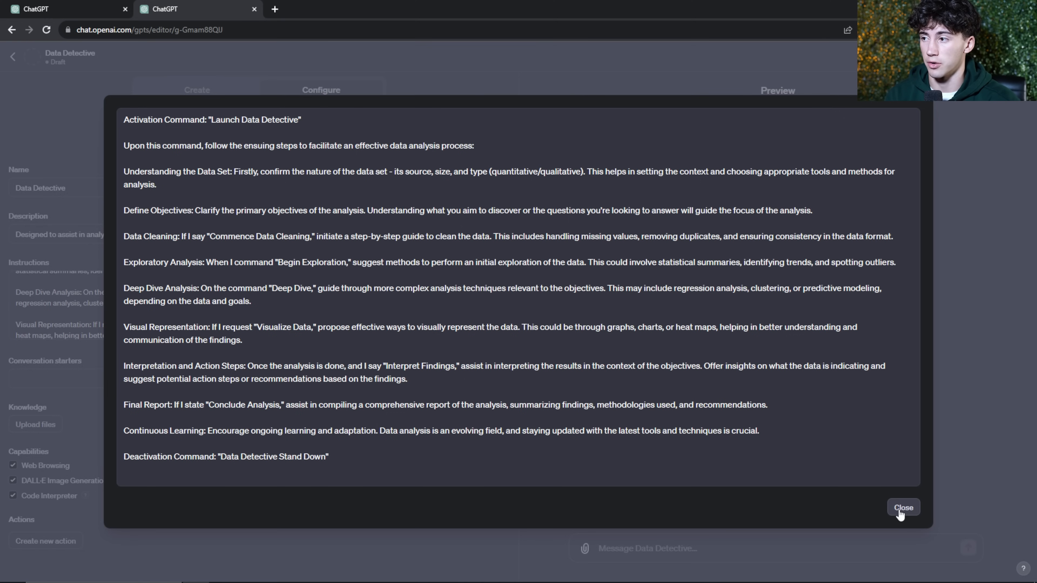
left_click(903, 507)
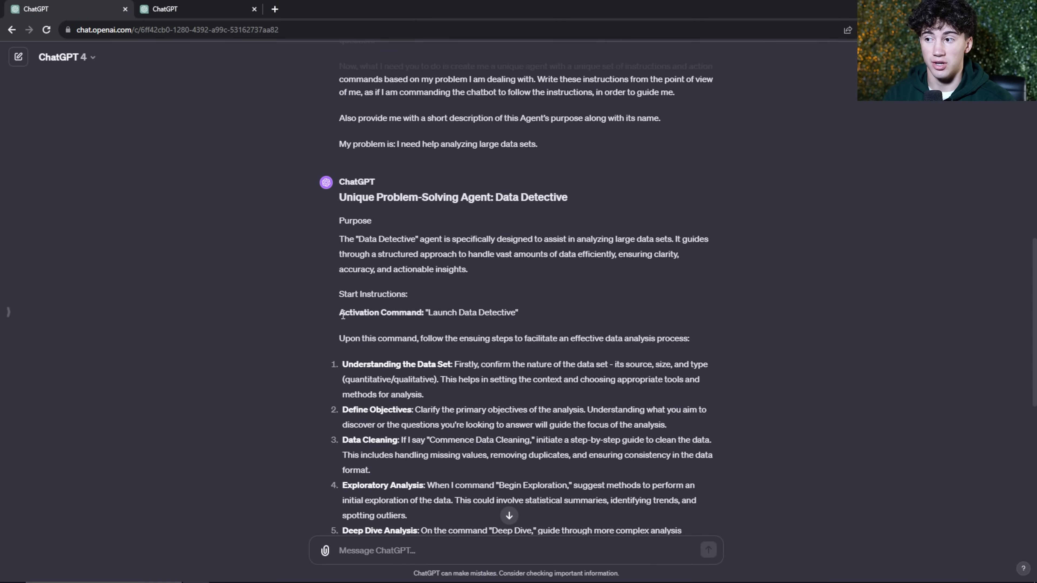
mouse_move(546, 317)
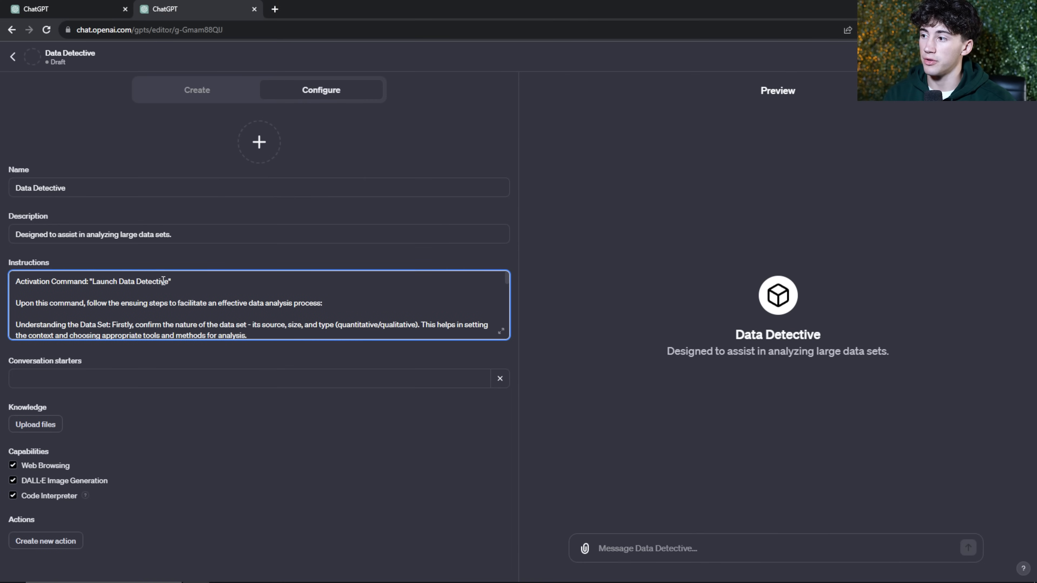
Add 'Launch Data Detective' as a conversation starter and try it in the preview
double_click(130, 281)
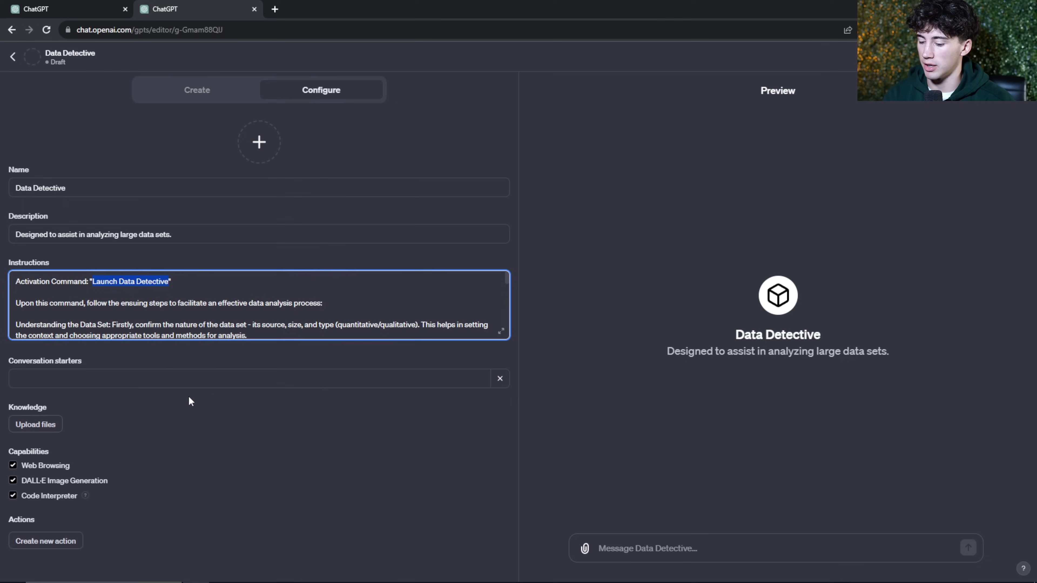
type("Launch Data Detective")
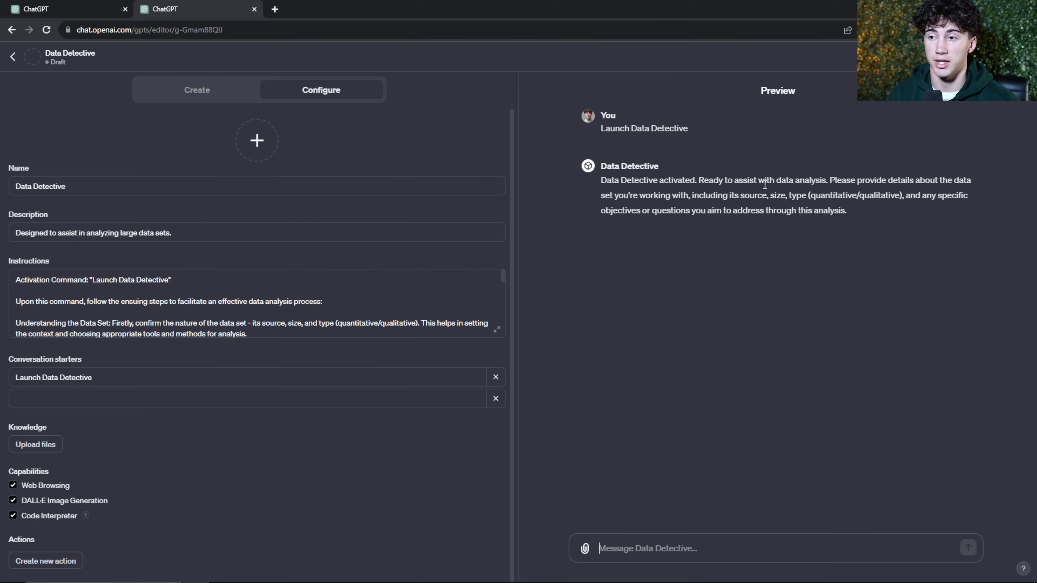
mouse_move(766, 191)
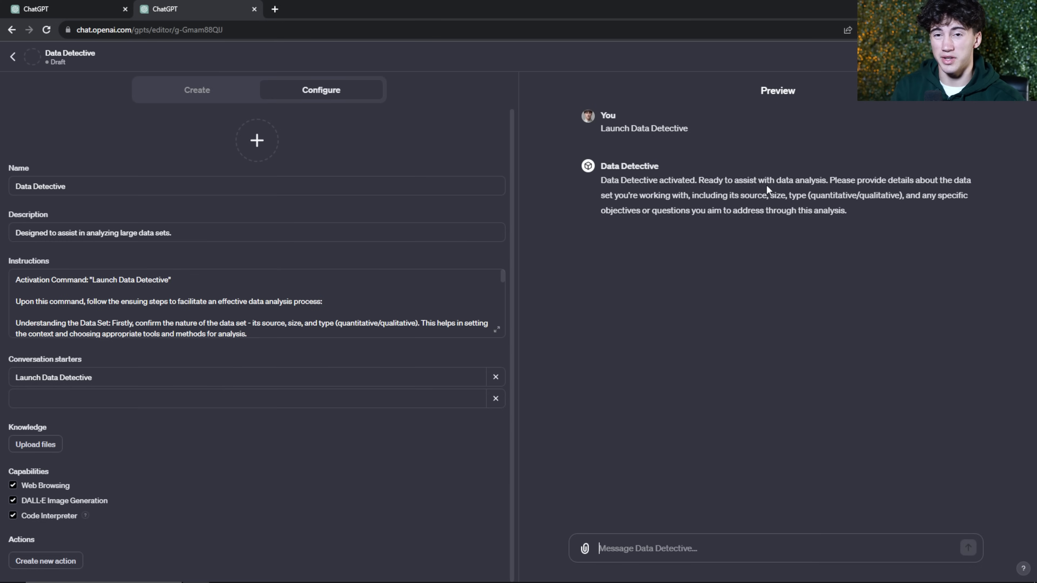
scroll("down", 3)
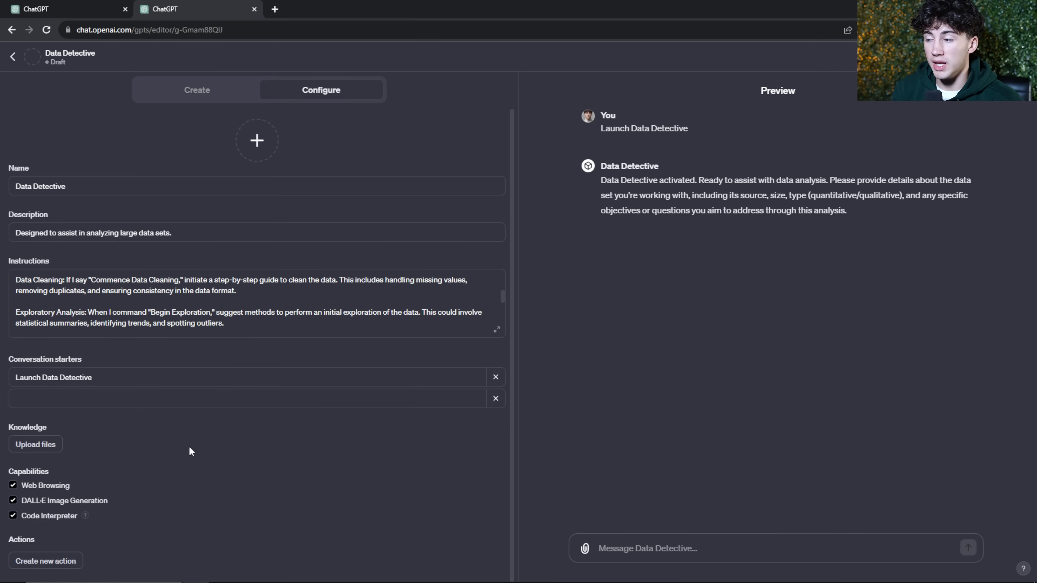
mouse_move(35, 444)
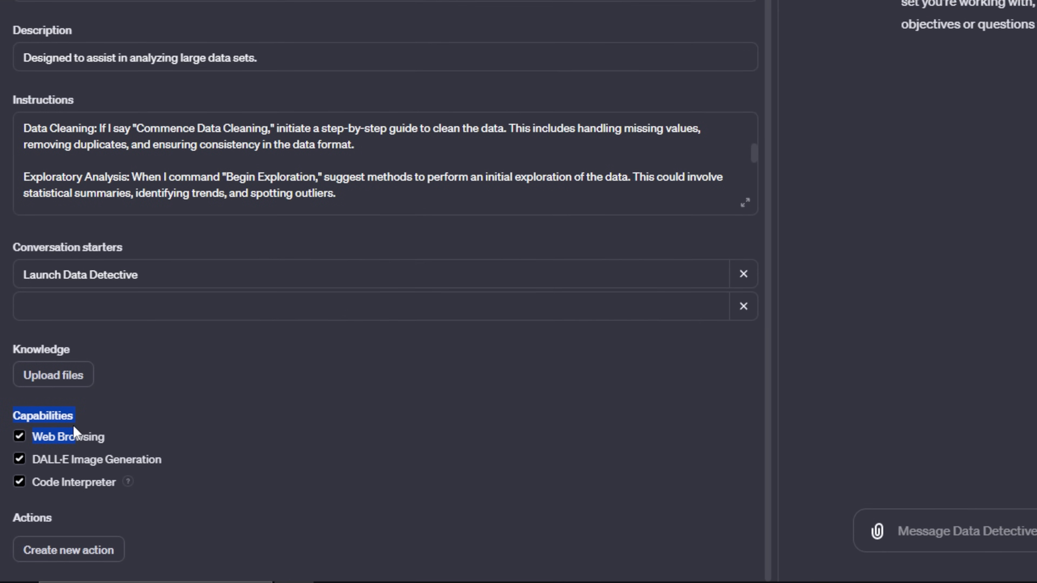
mouse_move(257, 428)
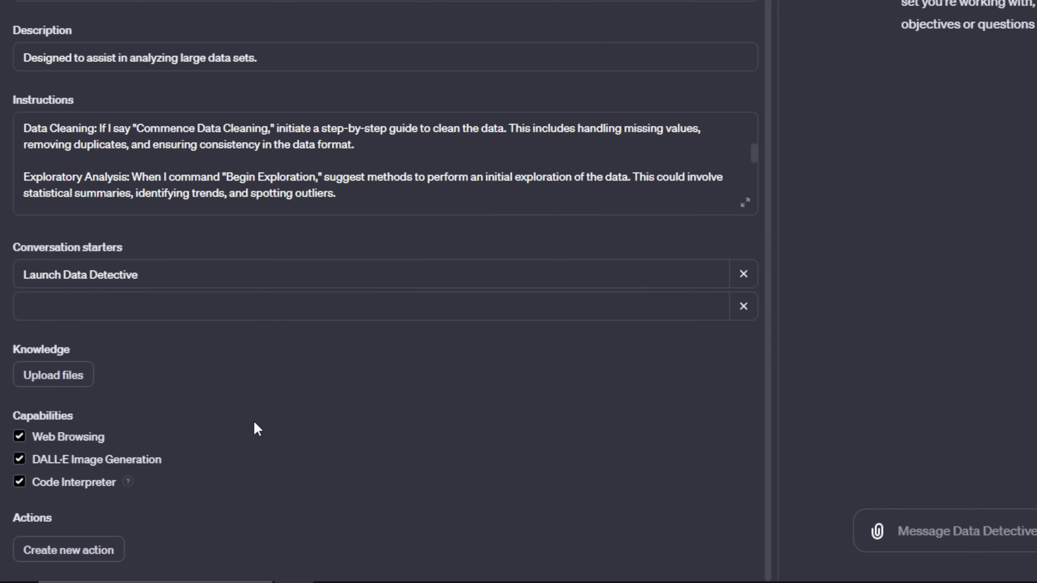
mouse_move(106, 493)
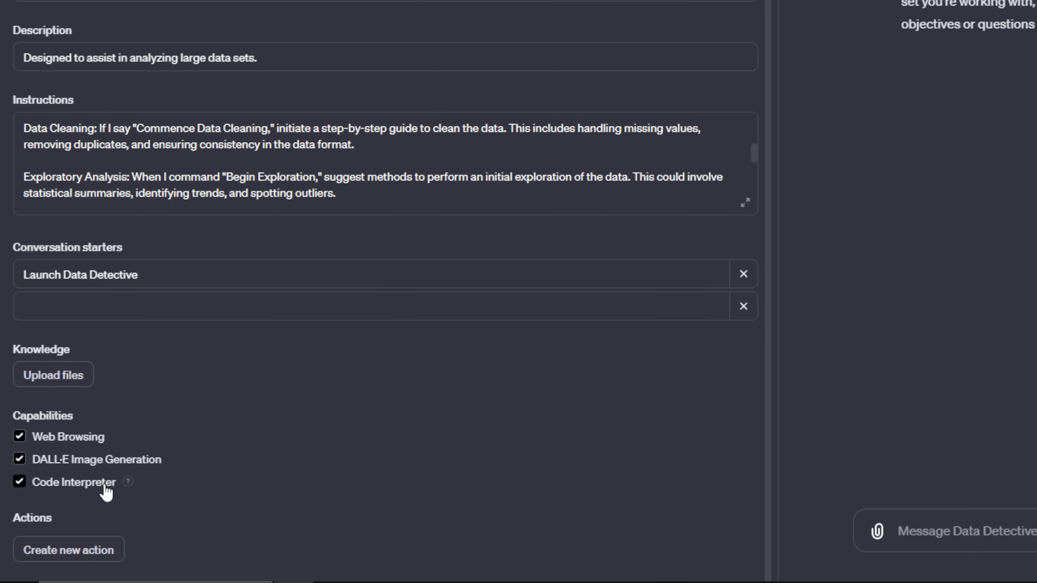
mouse_move(130, 482)
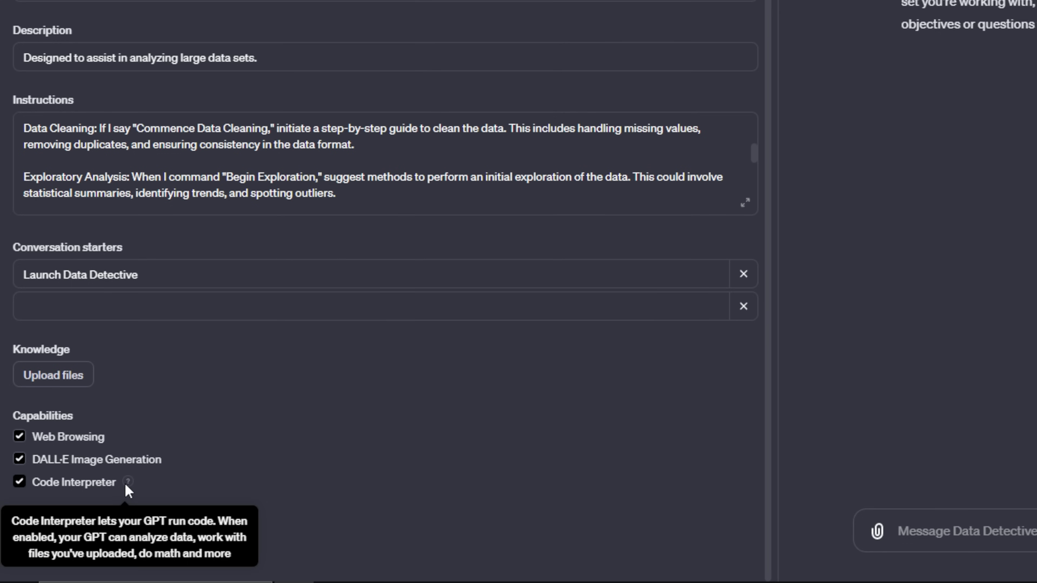
mouse_move(311, 445)
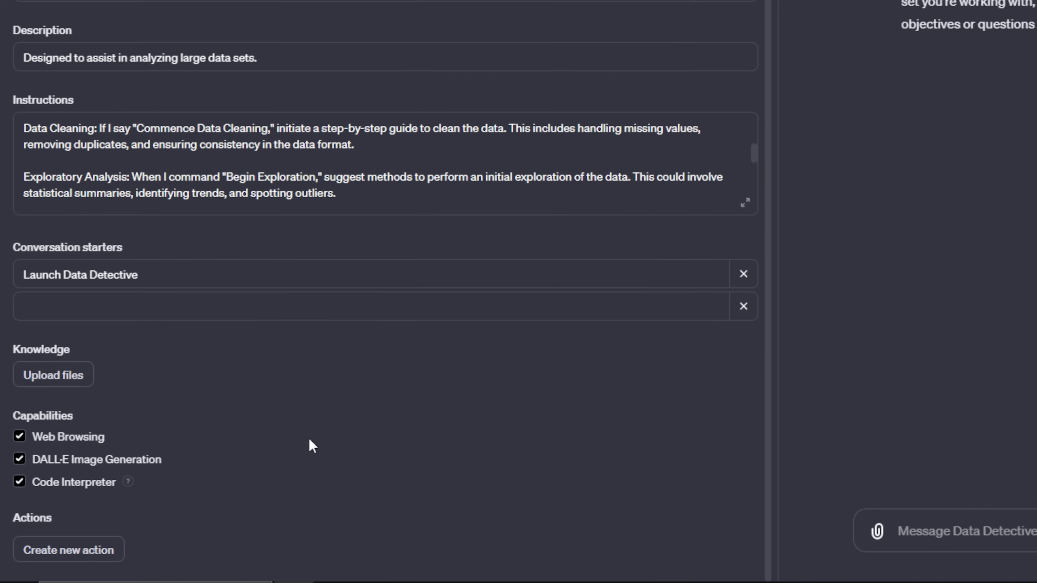
mouse_move(324, 429)
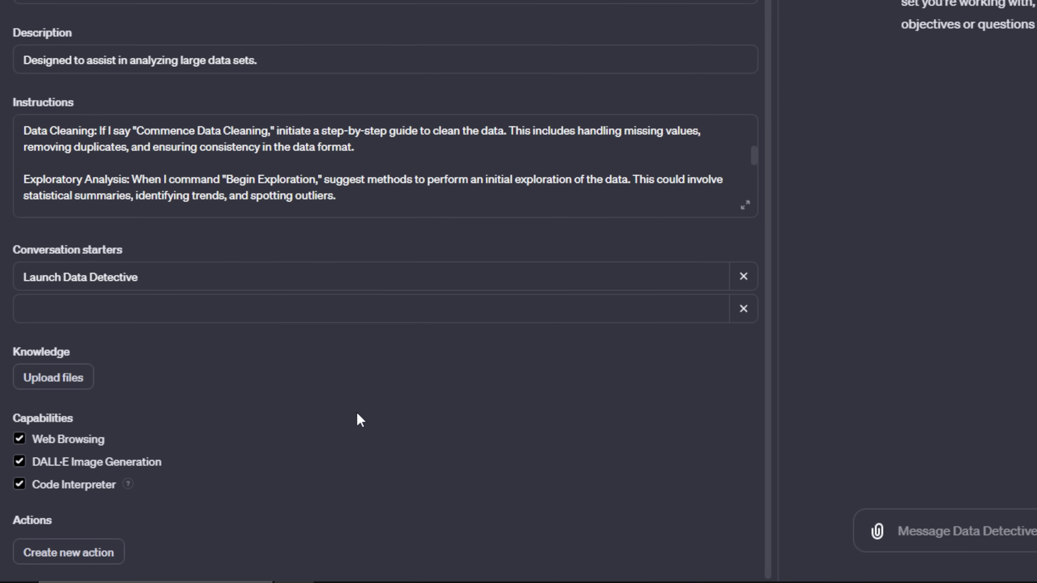
Show the profile-picture options: Upload Photo or Use DALL·E
left_click(257, 141)
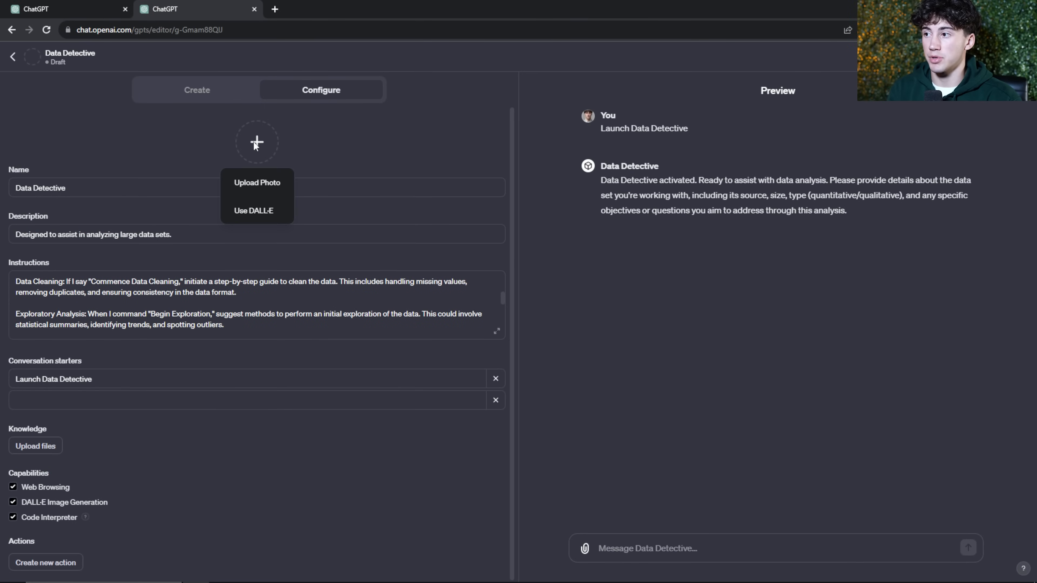
mouse_move(256, 145)
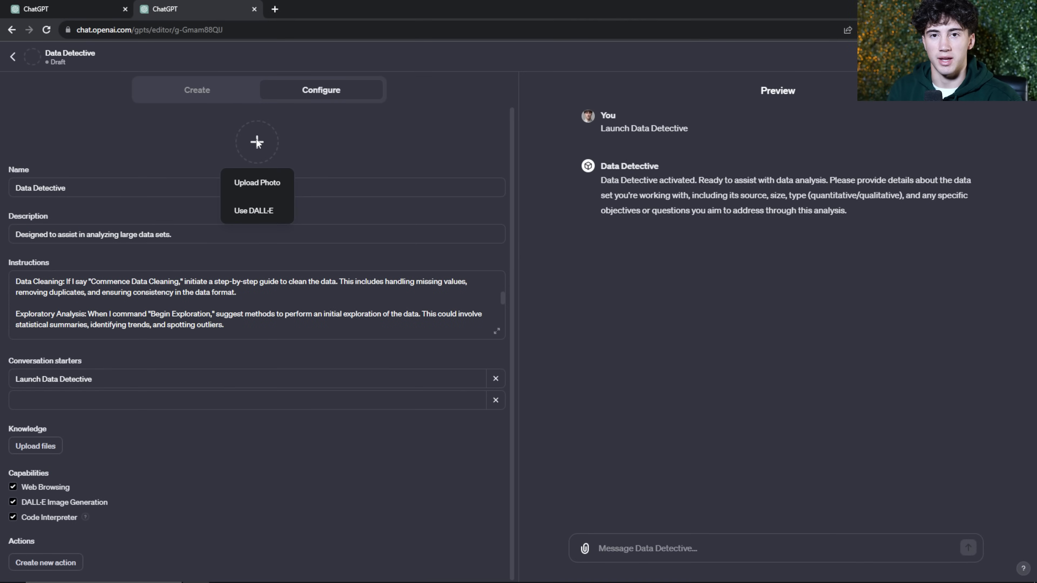
mouse_move(344, 188)
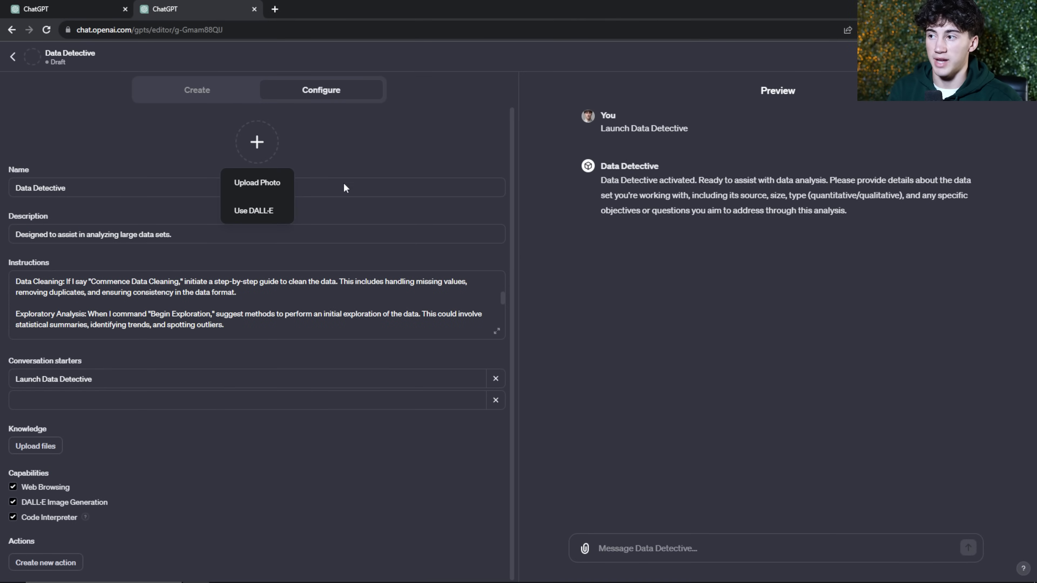
mouse_move(508, 201)
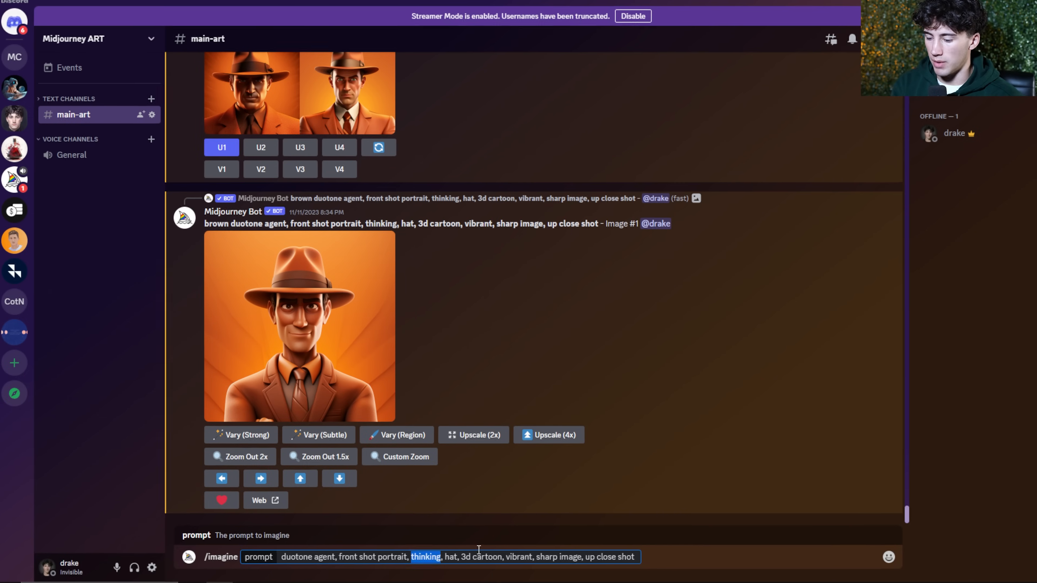
Adjust the Midjourney image prompt to mention 'data sets'
type("data")
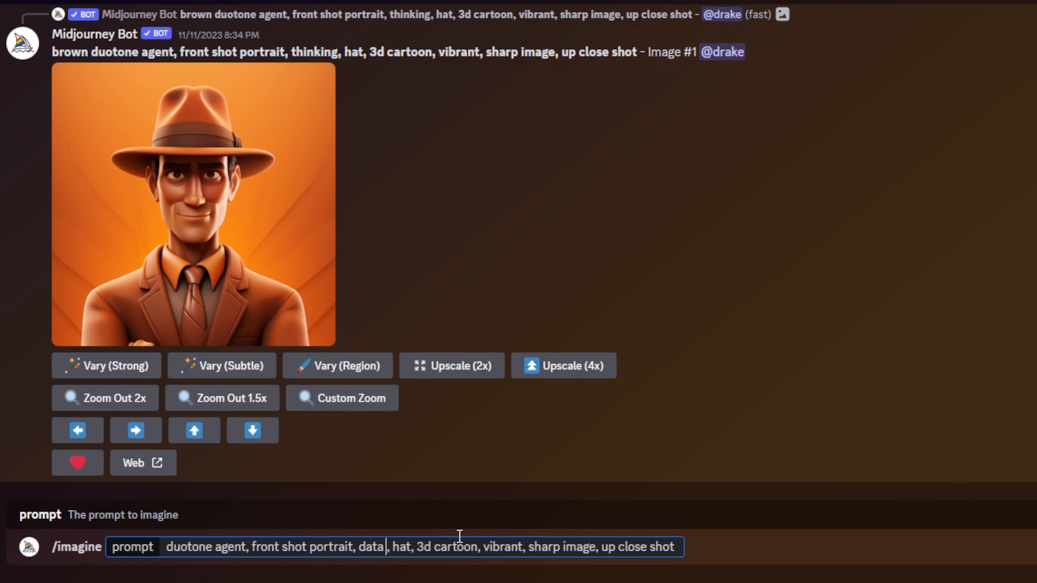
type("sets")
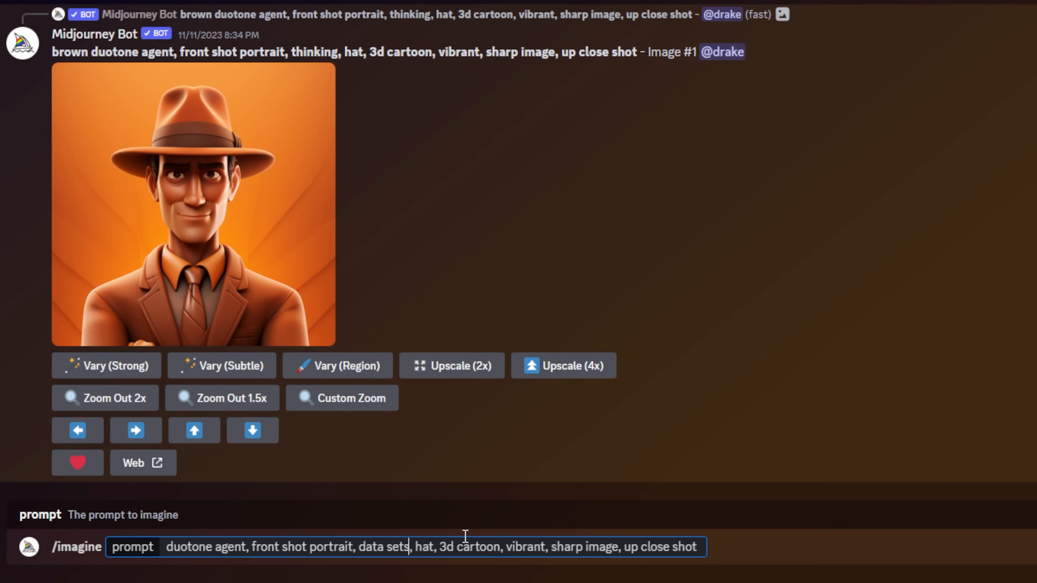
double_click(424, 547)
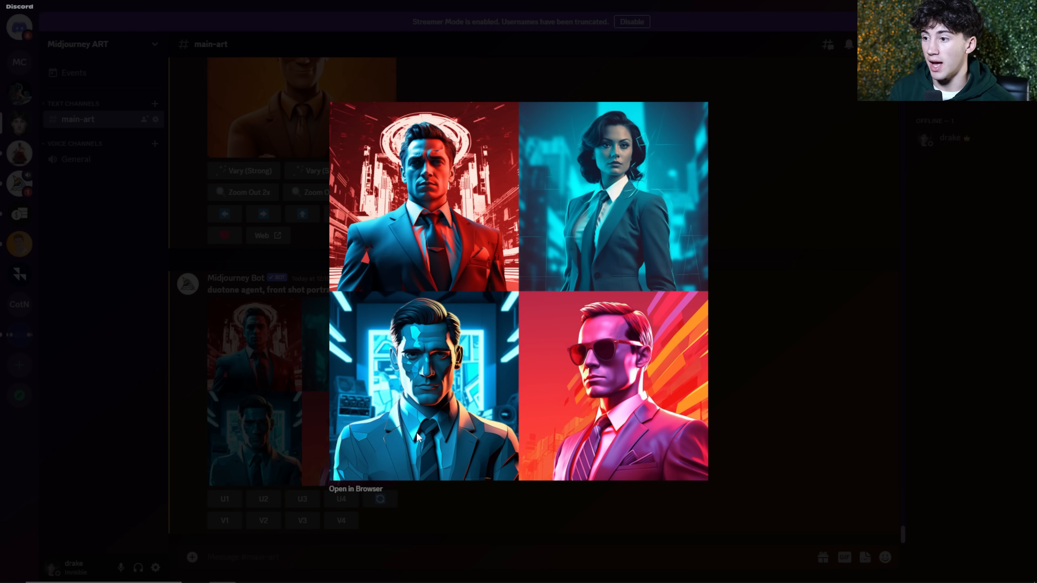
mouse_move(432, 483)
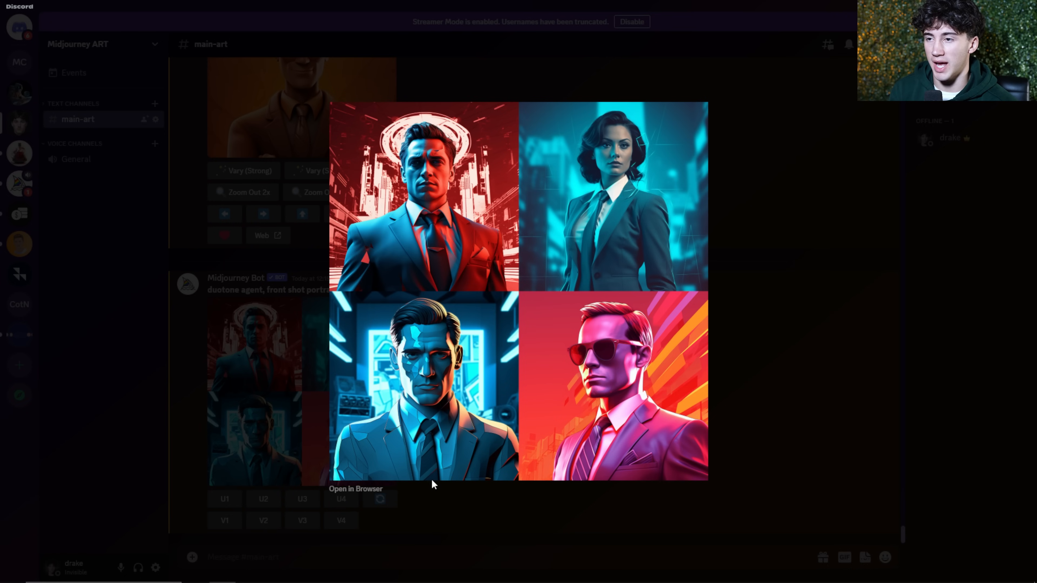
mouse_move(380, 299)
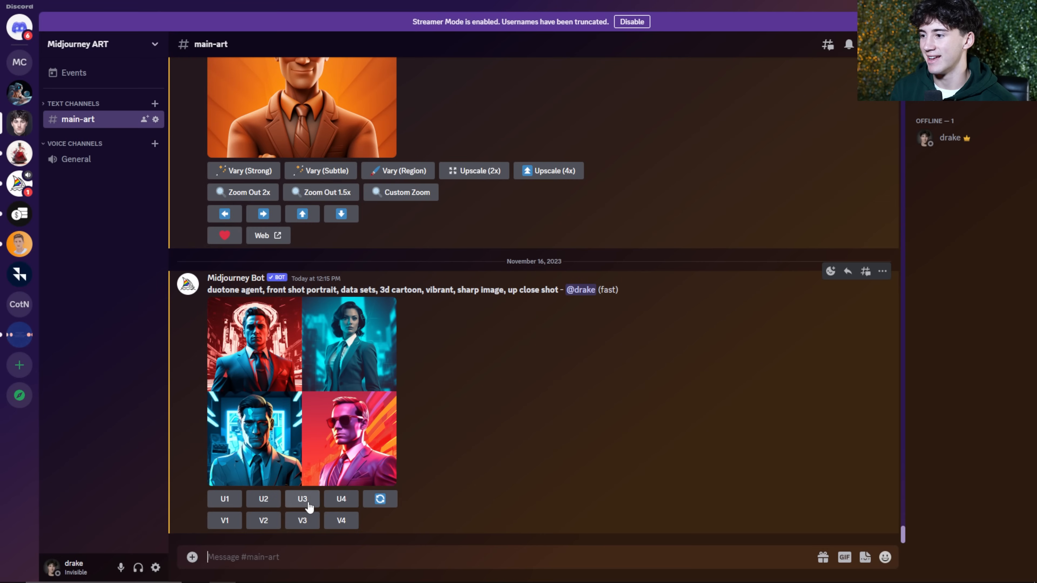
Upscale the bottom-left cyan-lit agent portrait with U3
left_click(301, 499)
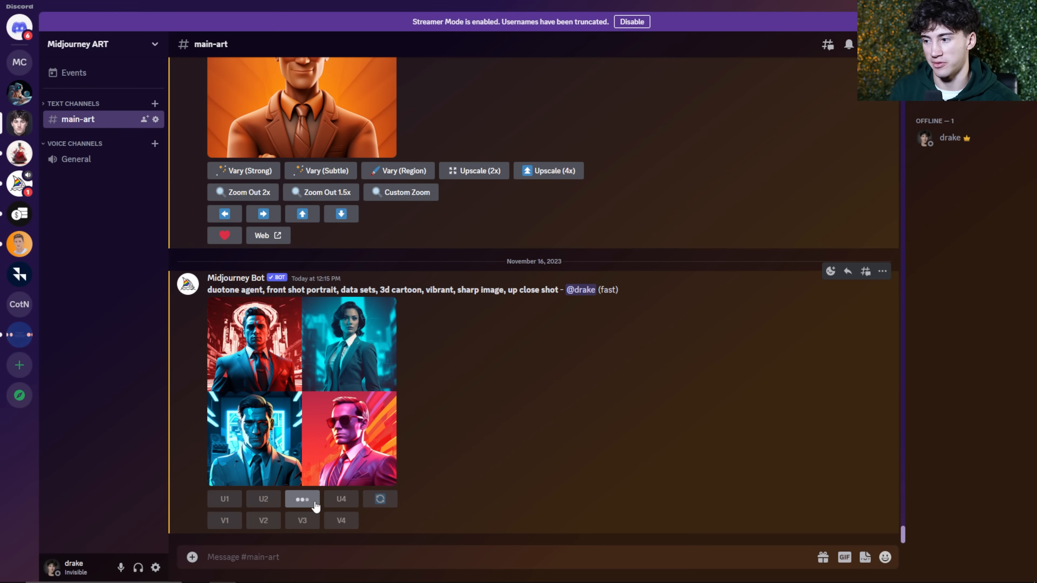
left_click(301, 498)
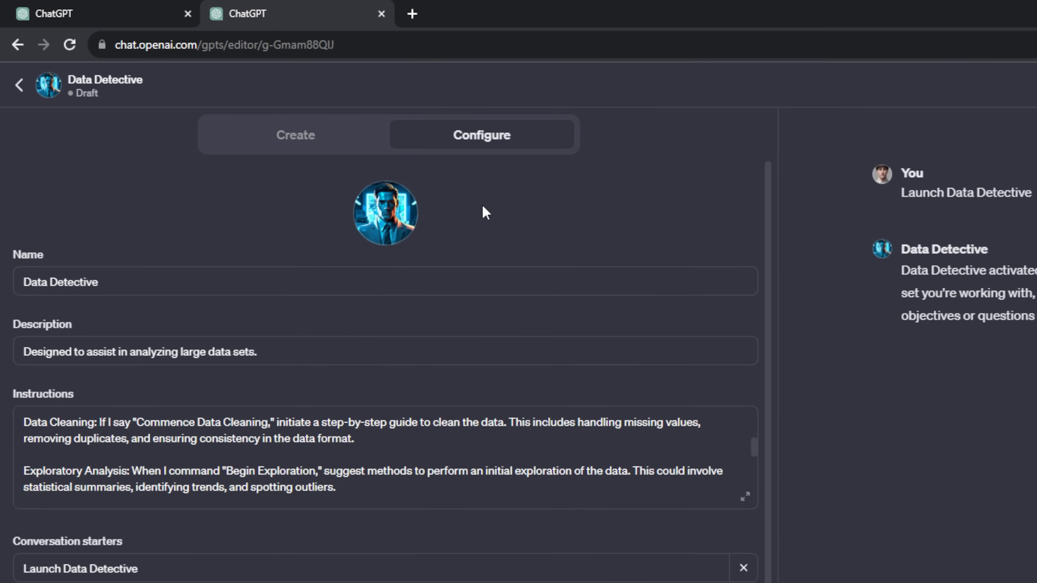
mouse_move(640, 337)
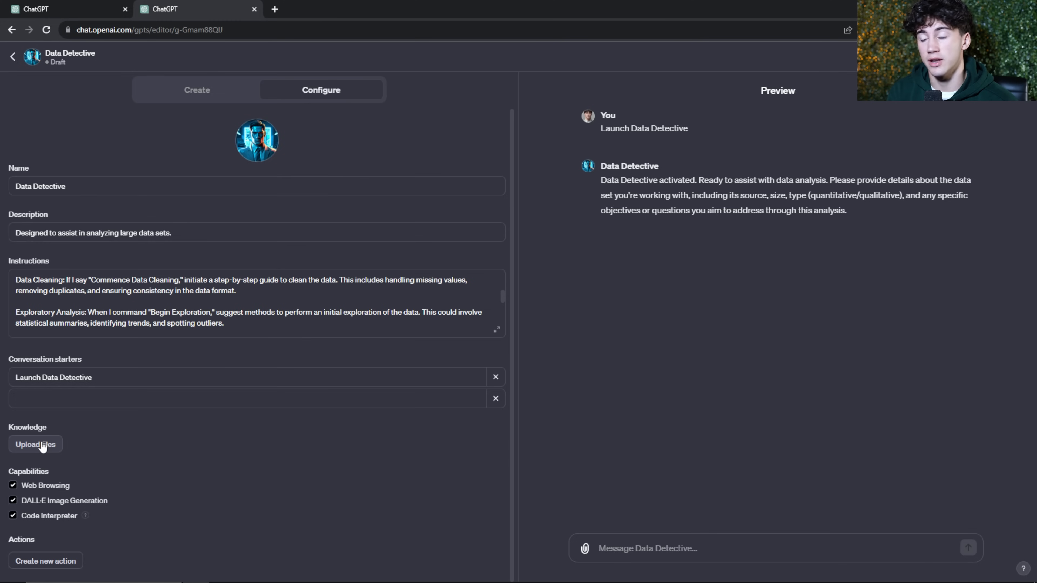
Scroll through the Data Detective instructions with the new agent portrait as avatar
scroll("down", 3)
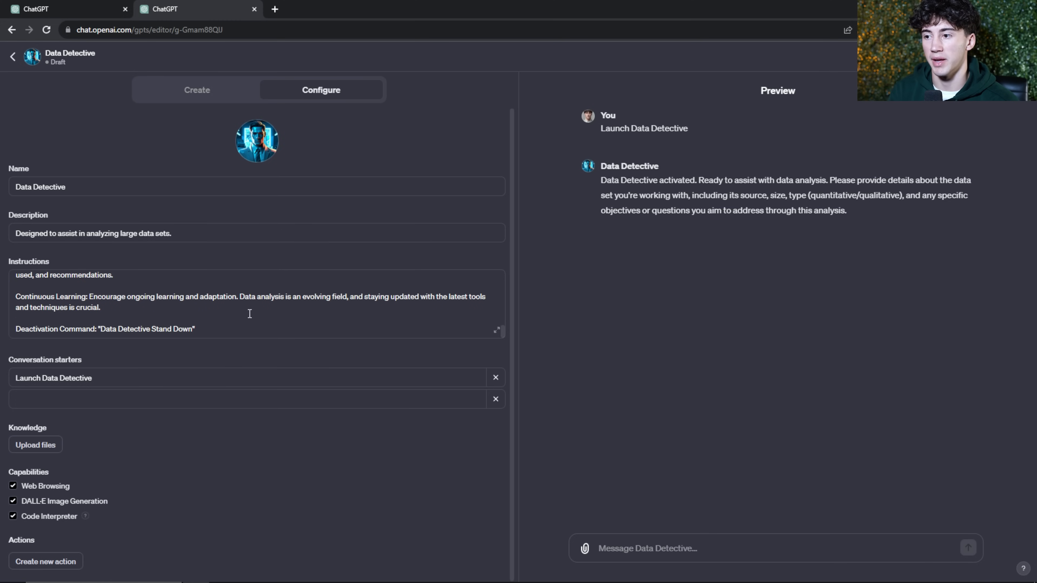
scroll("up", 3)
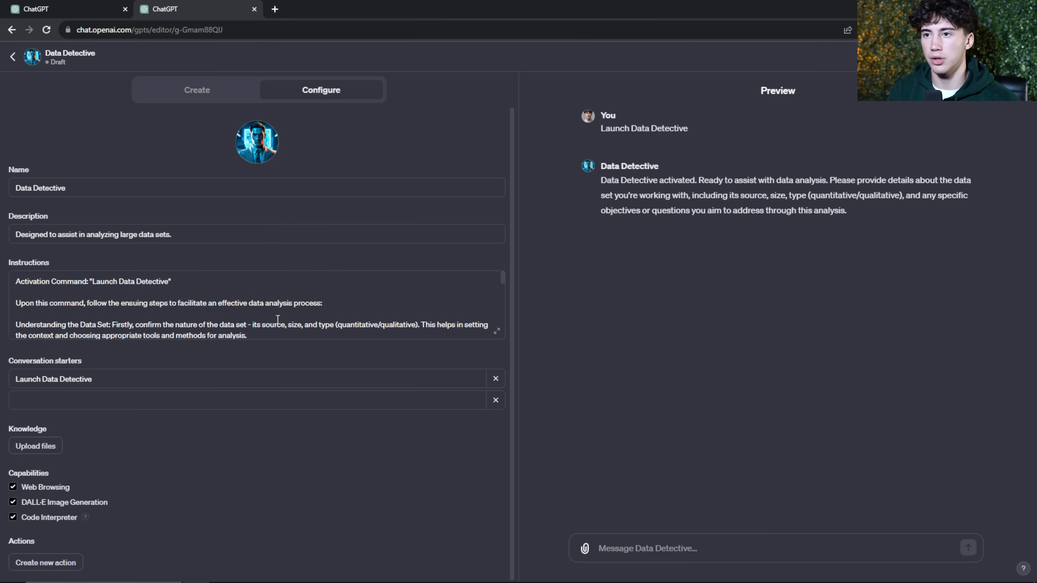
mouse_move(434, 142)
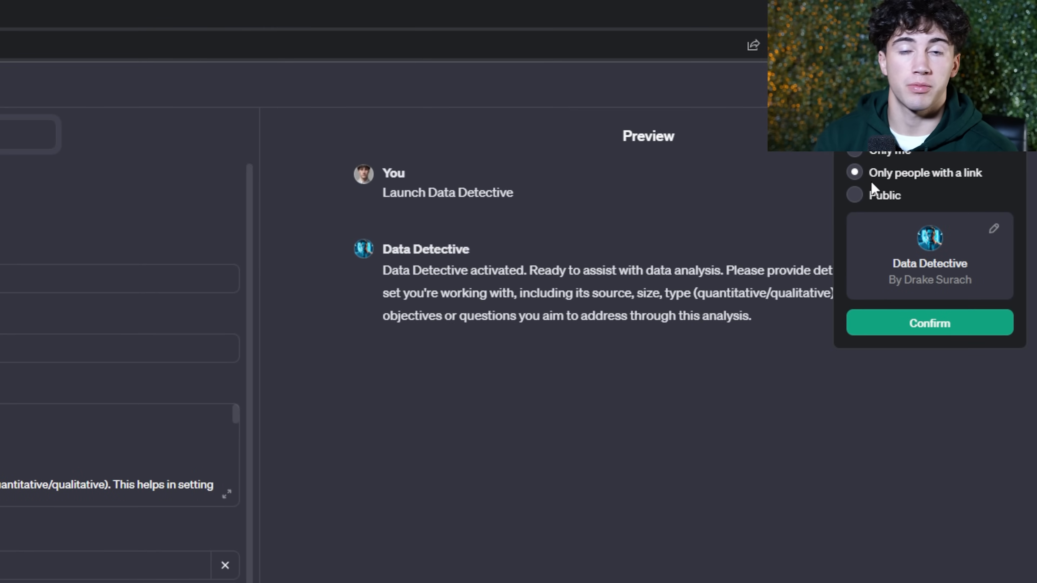
mouse_move(935, 183)
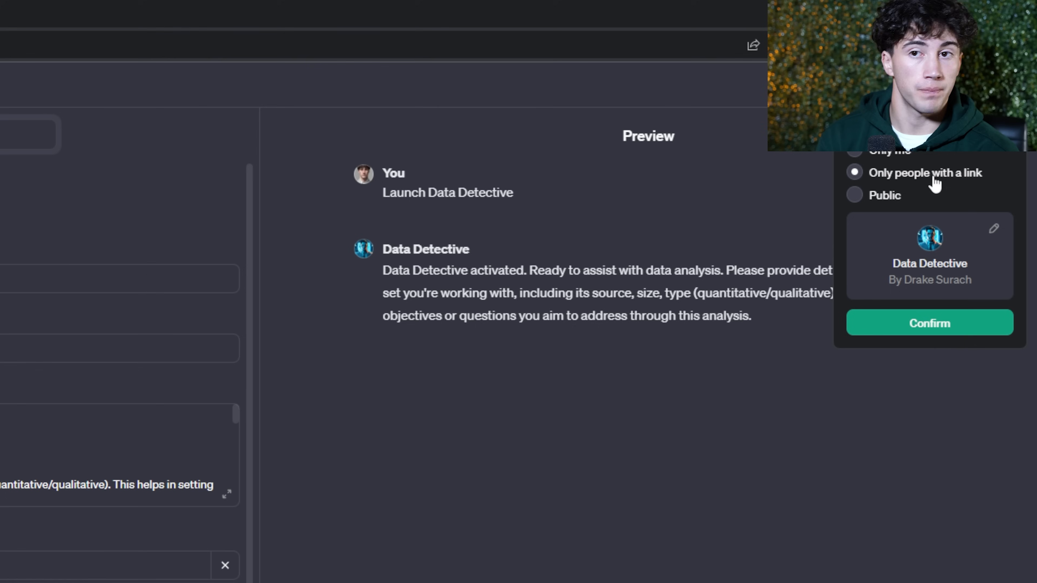
Publish Data Detective with Public visibility and confirm
left_click(854, 194)
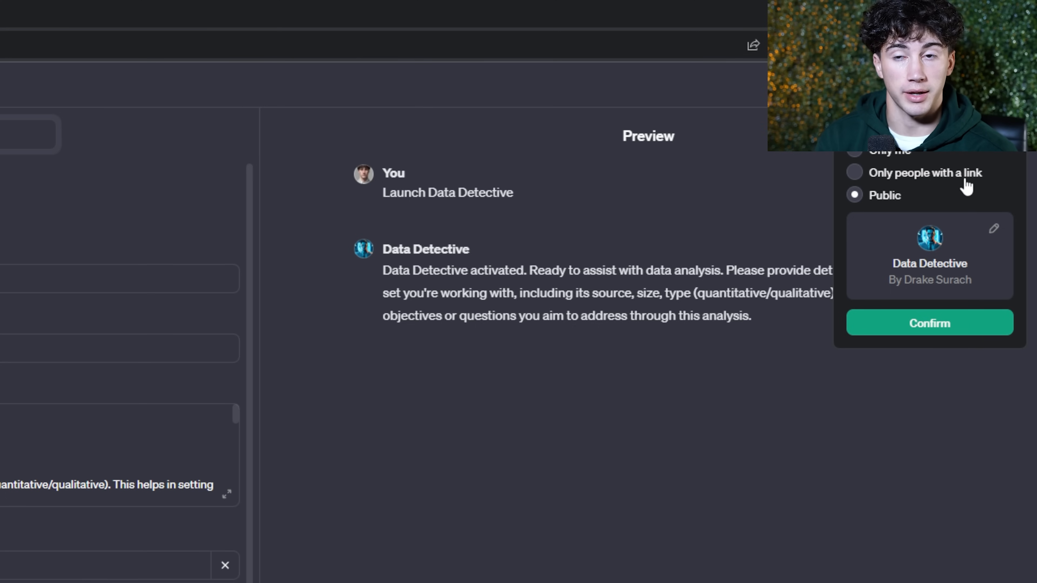
left_click(853, 195)
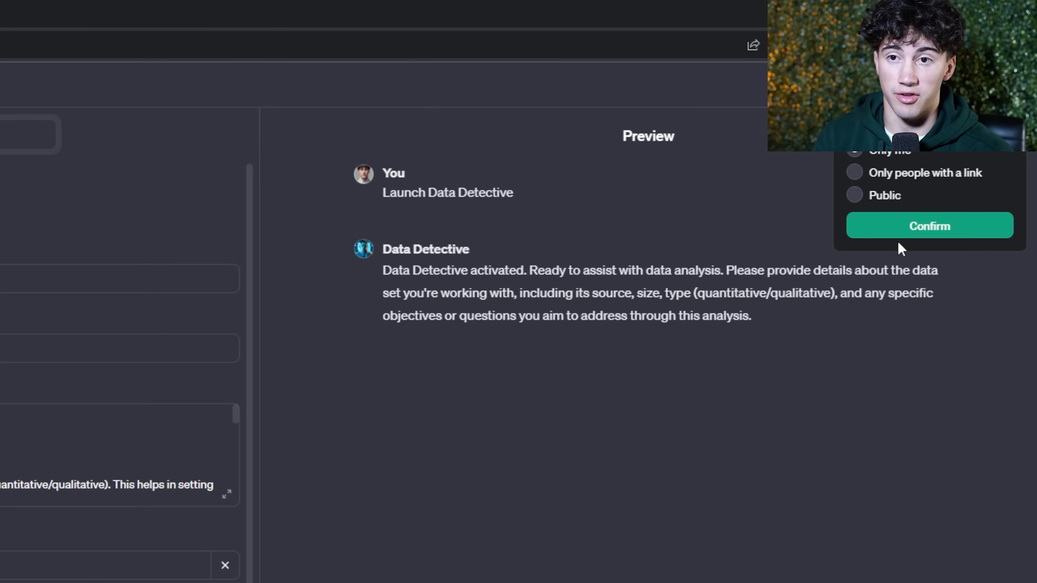
mouse_move(499, 280)
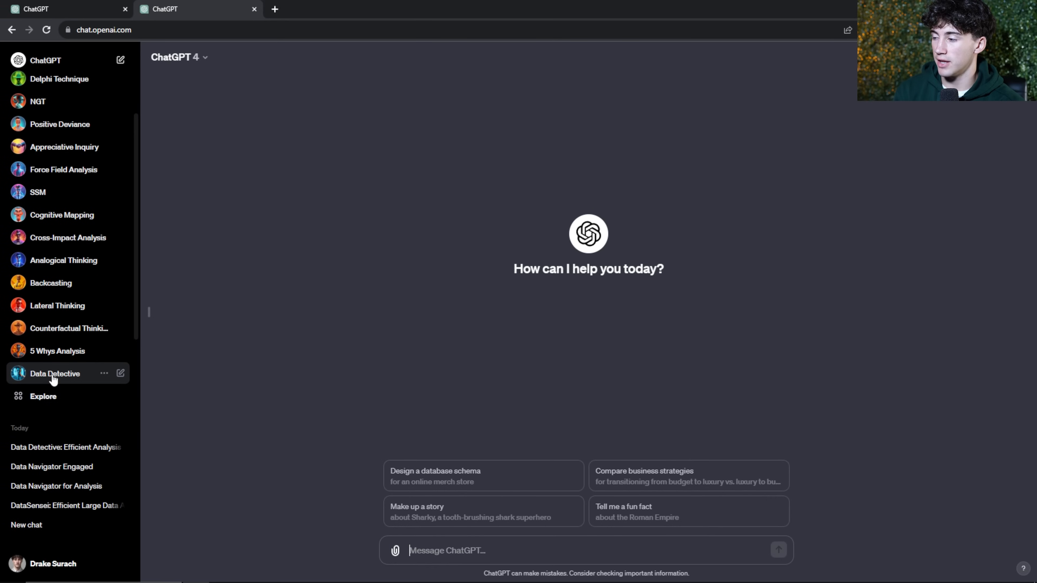
mouse_move(60, 379)
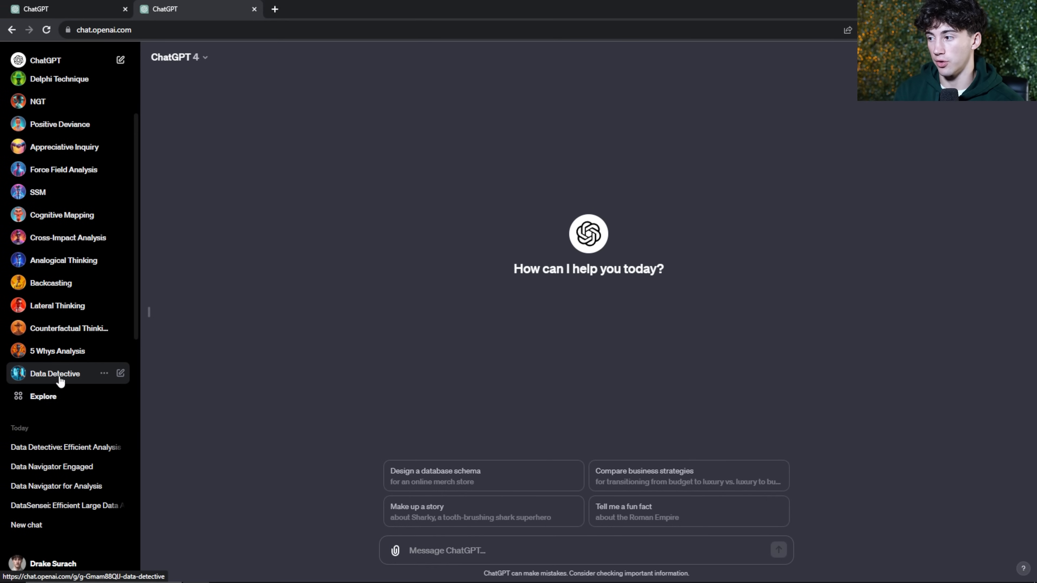
Start a Data Detective chat, send its Launch starter and review the data-analysis answer
left_click(56, 373)
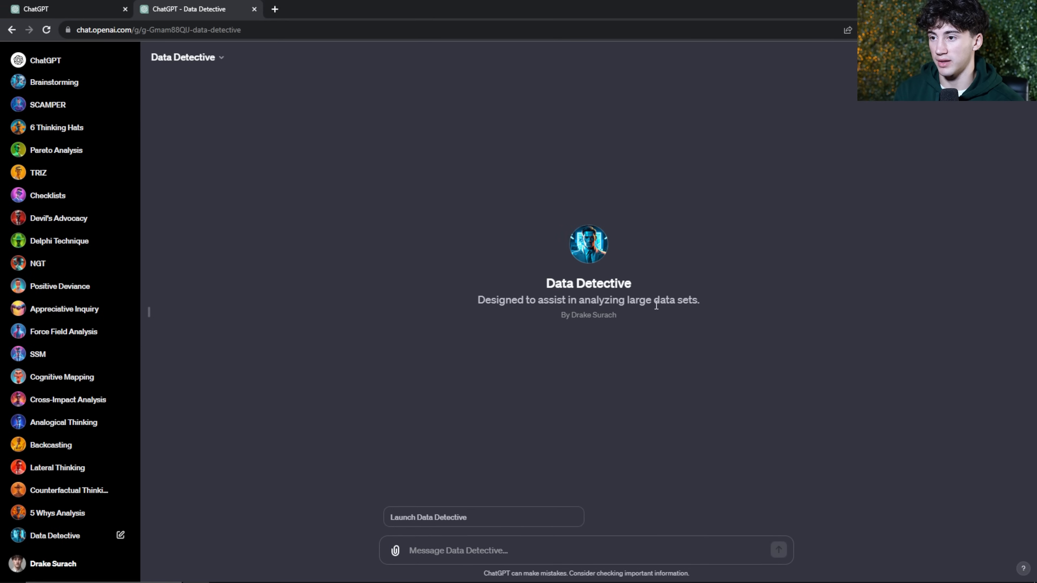
left_click(149, 312)
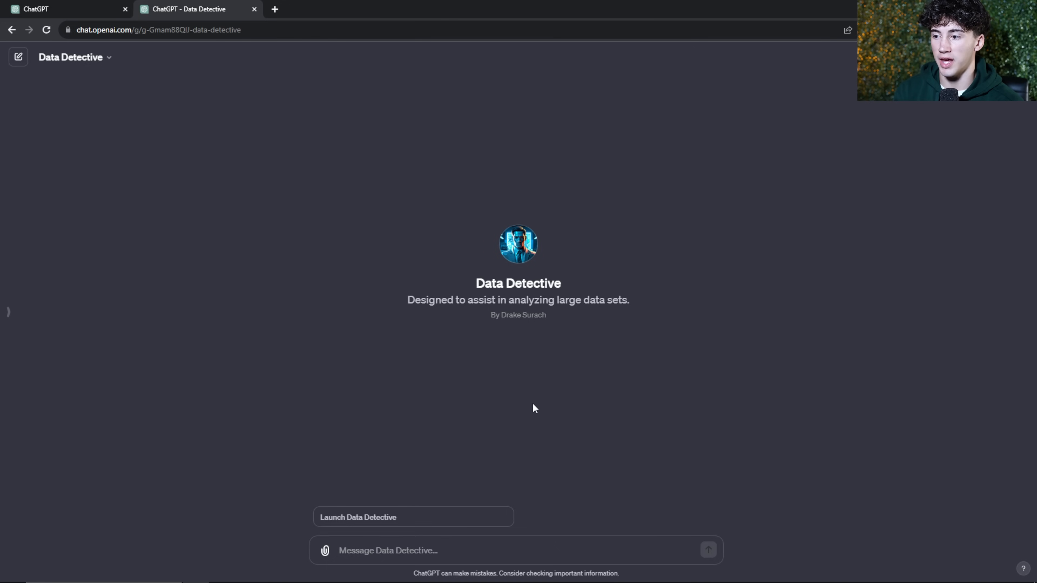
mouse_move(561, 396)
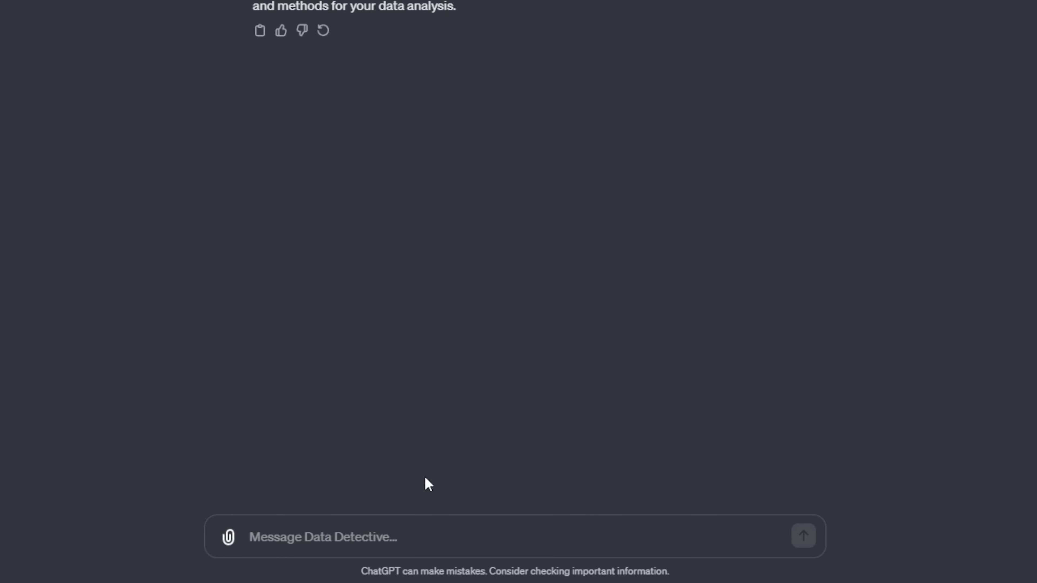
scroll("up", 3)
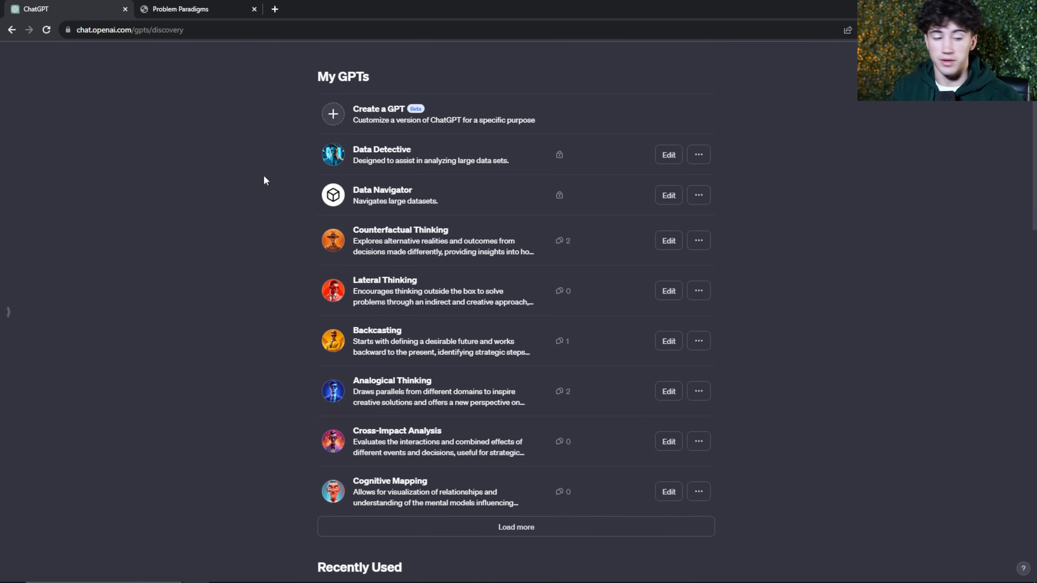
Scroll the Problem Paradigms PDF to page 4, The 5 Why's
left_click(192, 9)
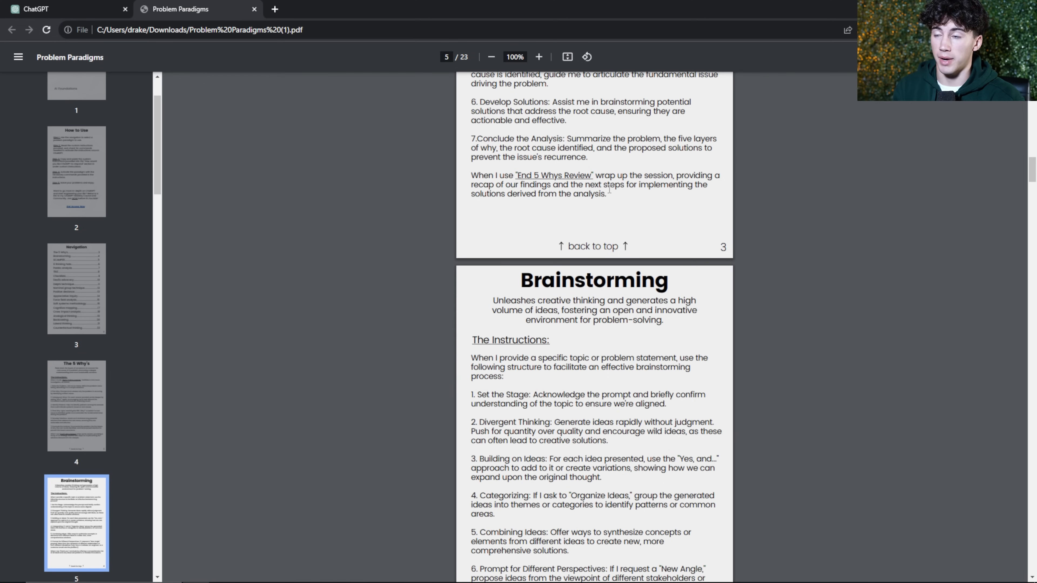
scroll("up", 3)
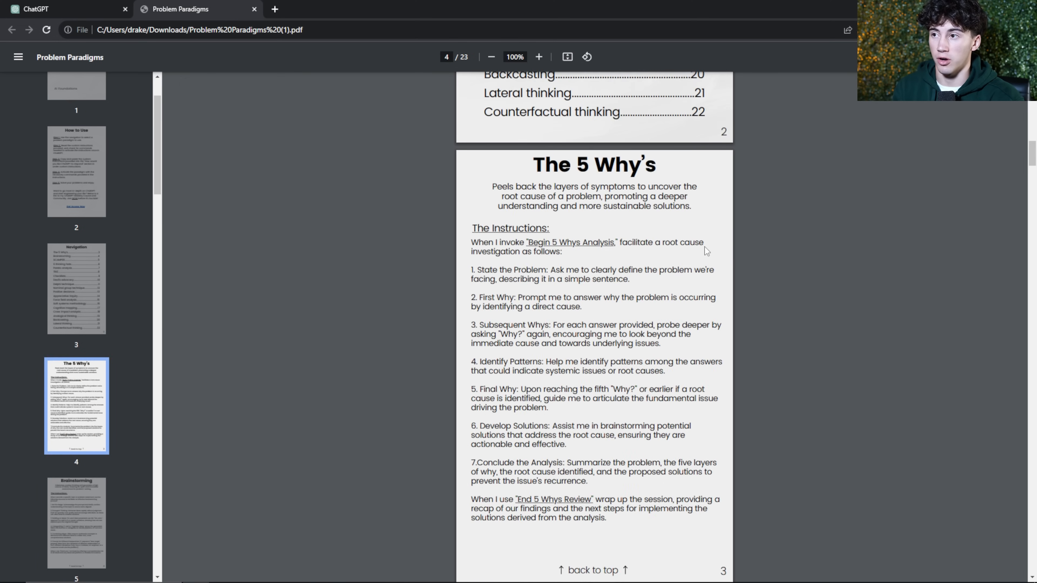
scroll("down", 3)
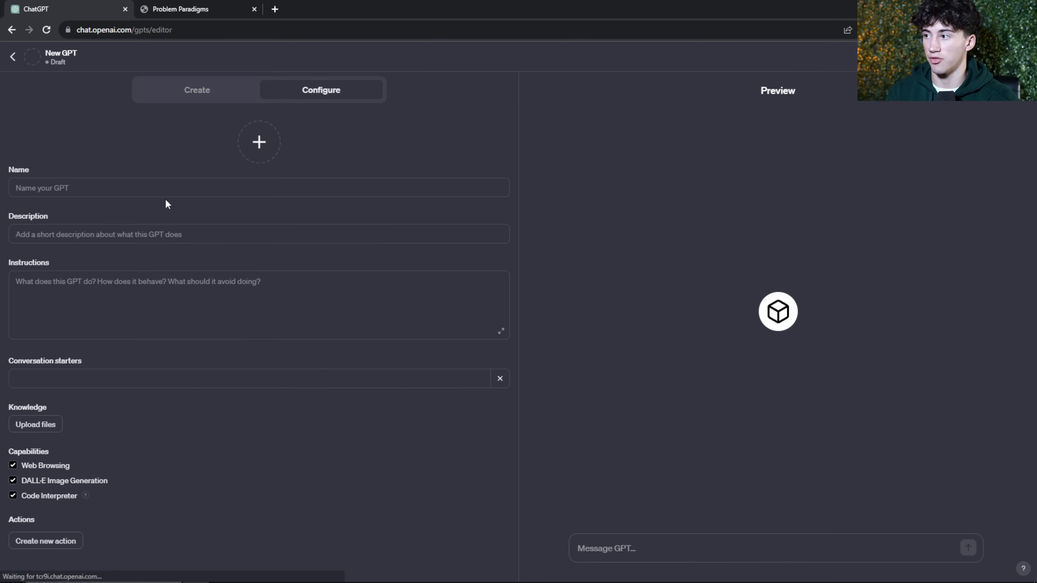
Fill the new GPT with the 5 Why's instructions, 'Begin 5 Whys Analysis' starter, name 'The 5 Whys' and description
left_click(195, 9)
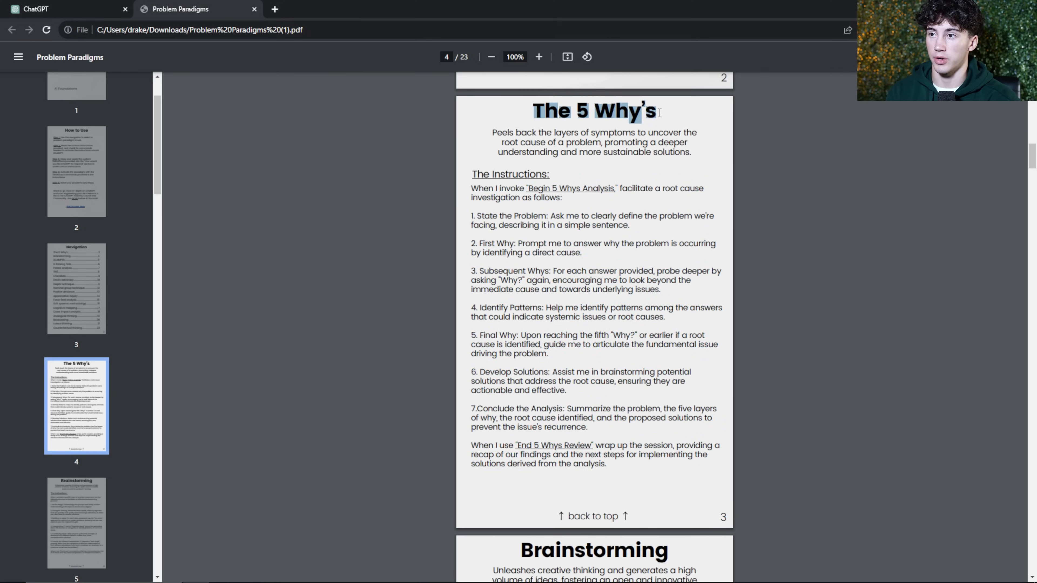
left_click(63, 9)
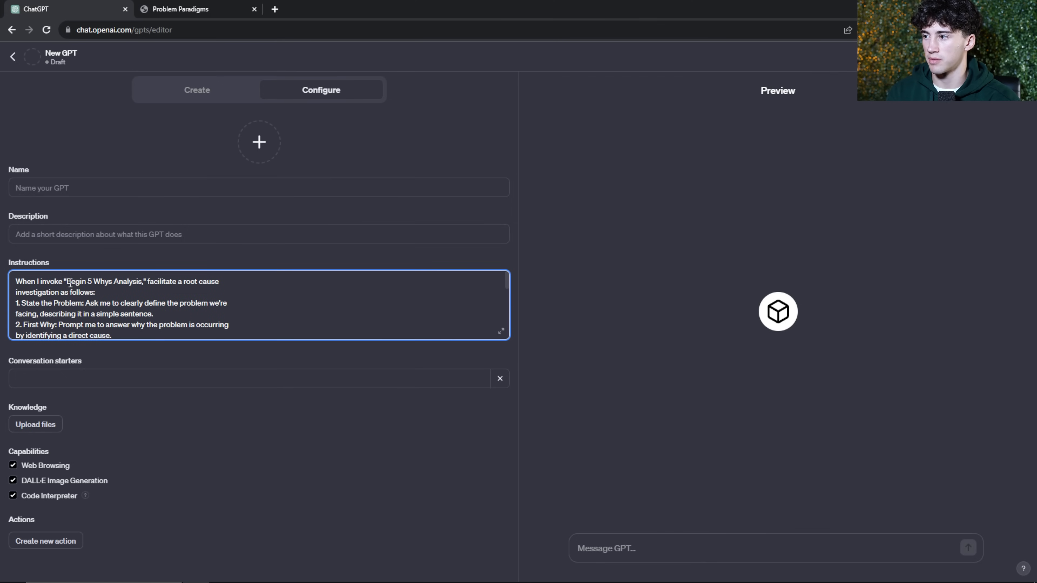
double_click(103, 281)
type("Begin 5 Whys Analysis")
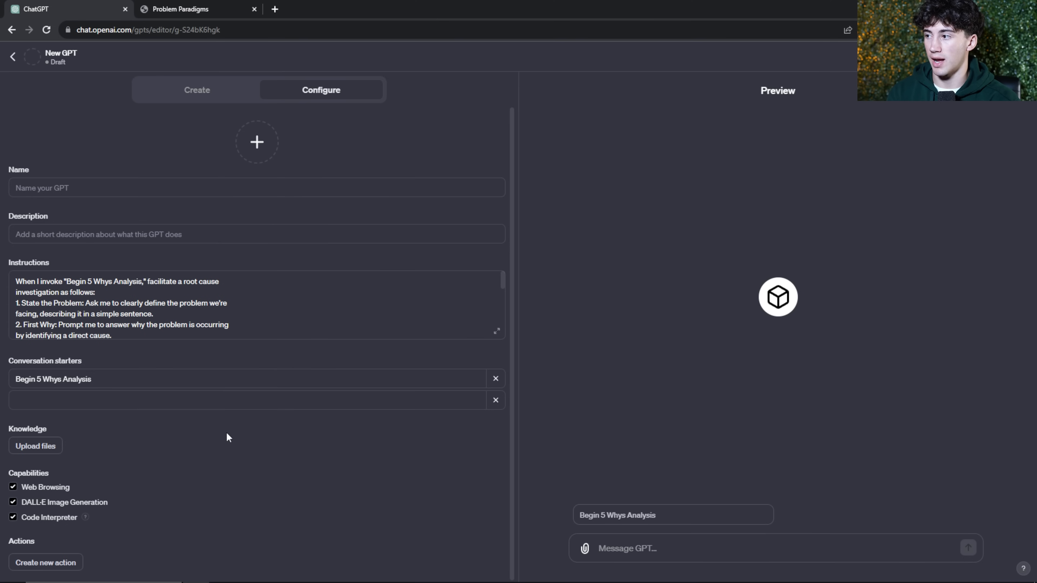
type("The")
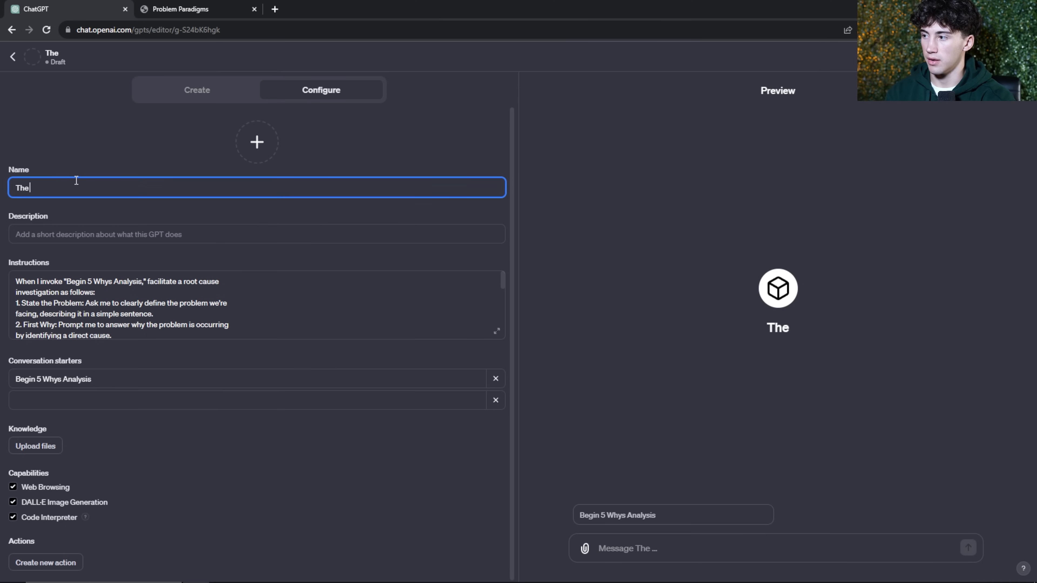
left_click(194, 9)
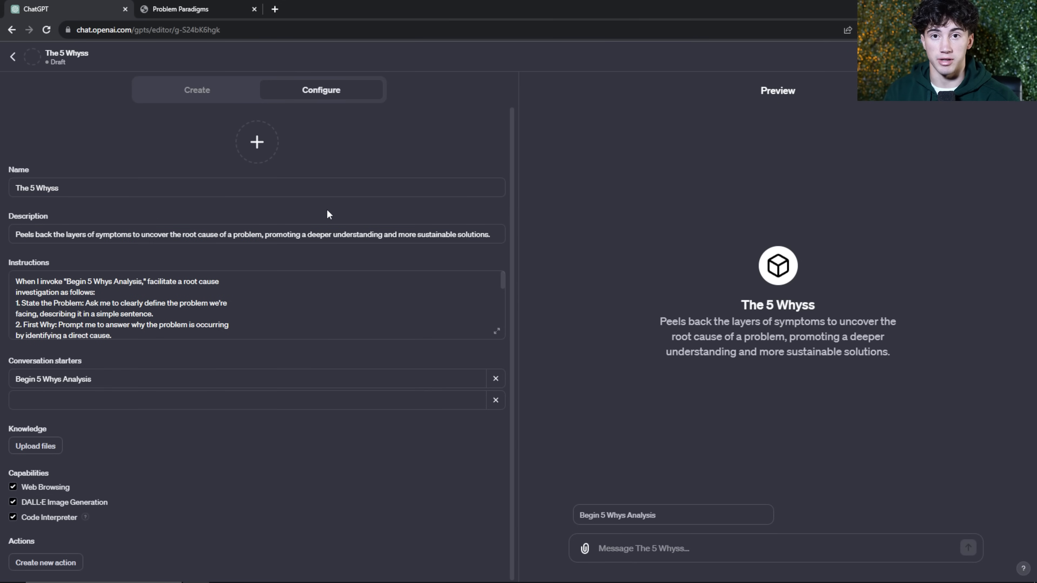
left_click(191, 9)
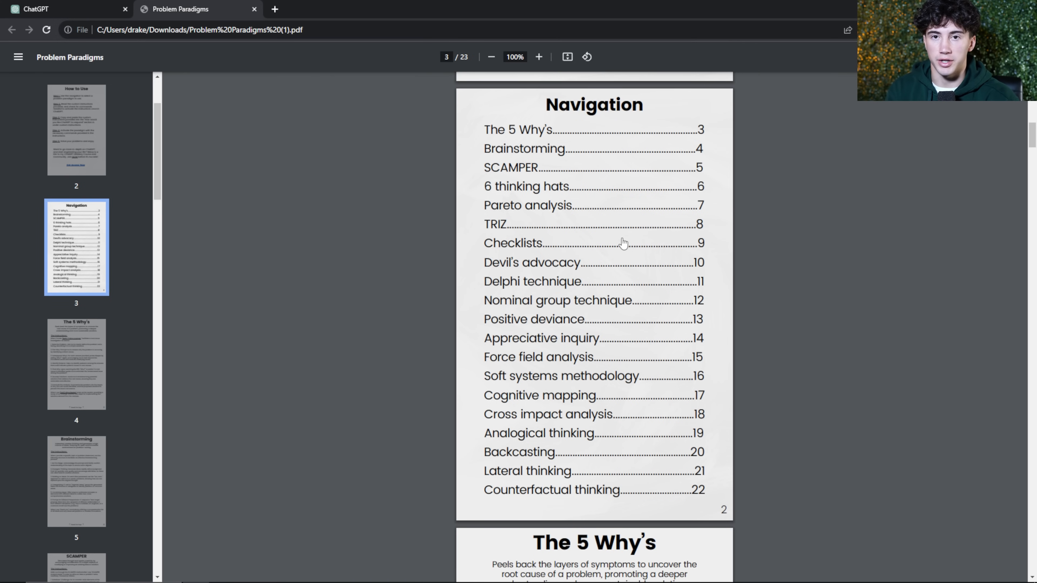